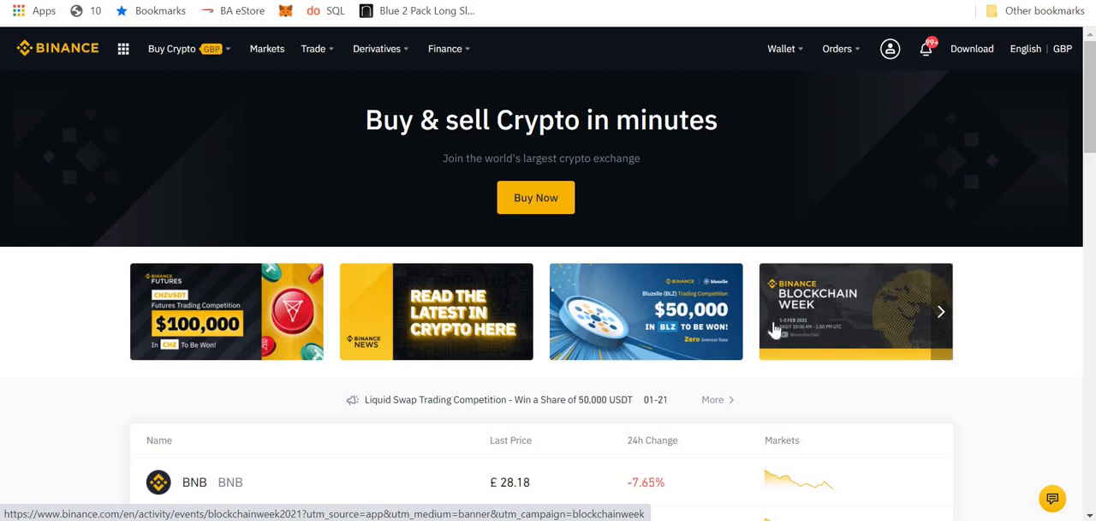
{"action": "mouse_move", "coordinate": [603, 455]}
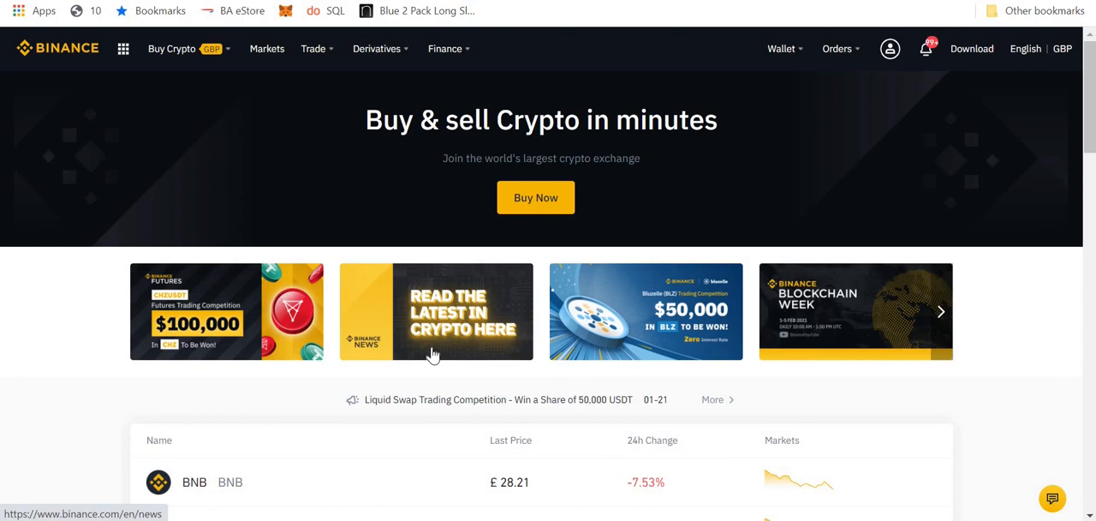
Go to Binance Wallet > Earn, Locked Staking, and open the ETH 2.0 Staking page.
{"action": "left_click", "coordinate": [778, 48]}
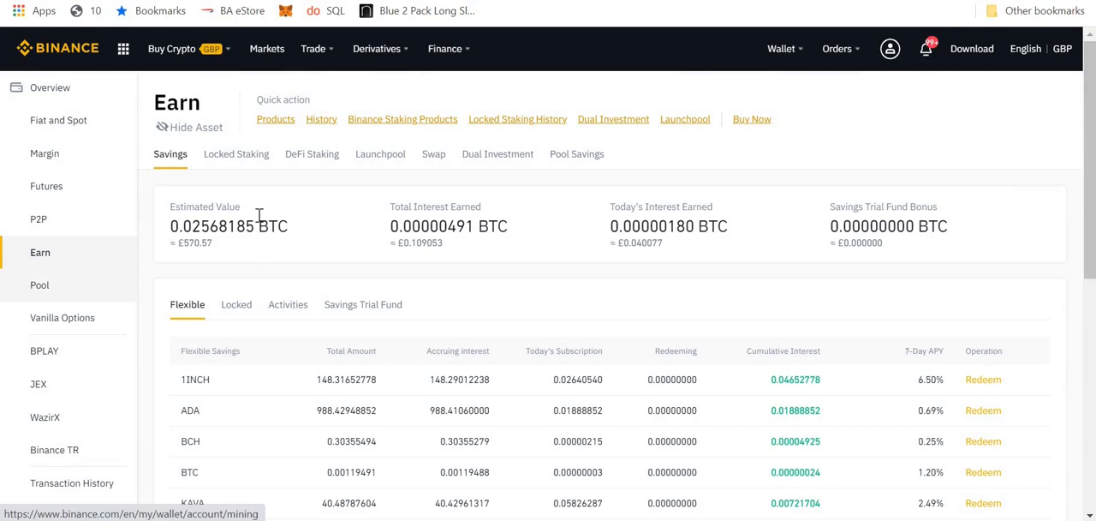
{"action": "mouse_move", "coordinate": [248, 160]}
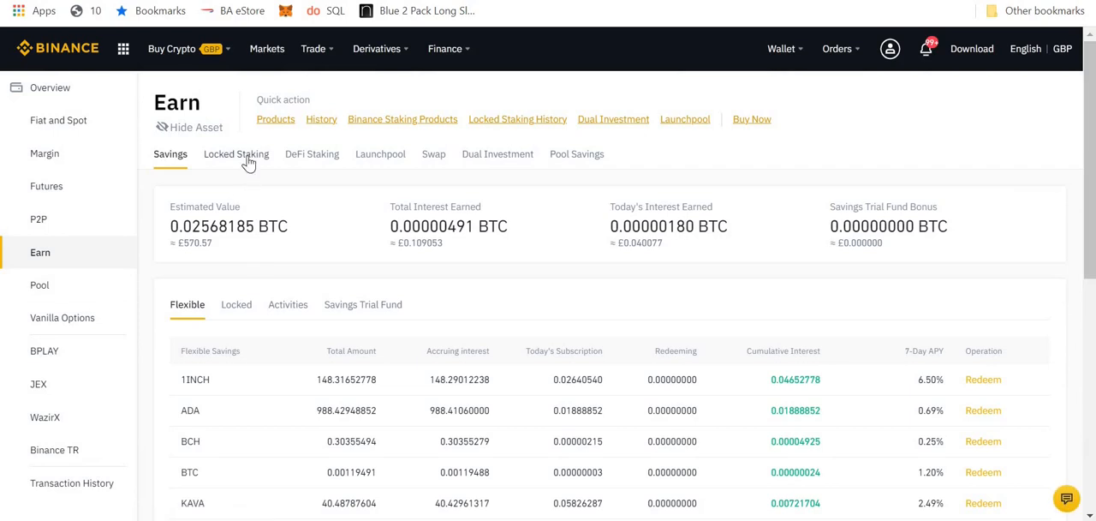
{"action": "left_click", "coordinate": [235, 154]}
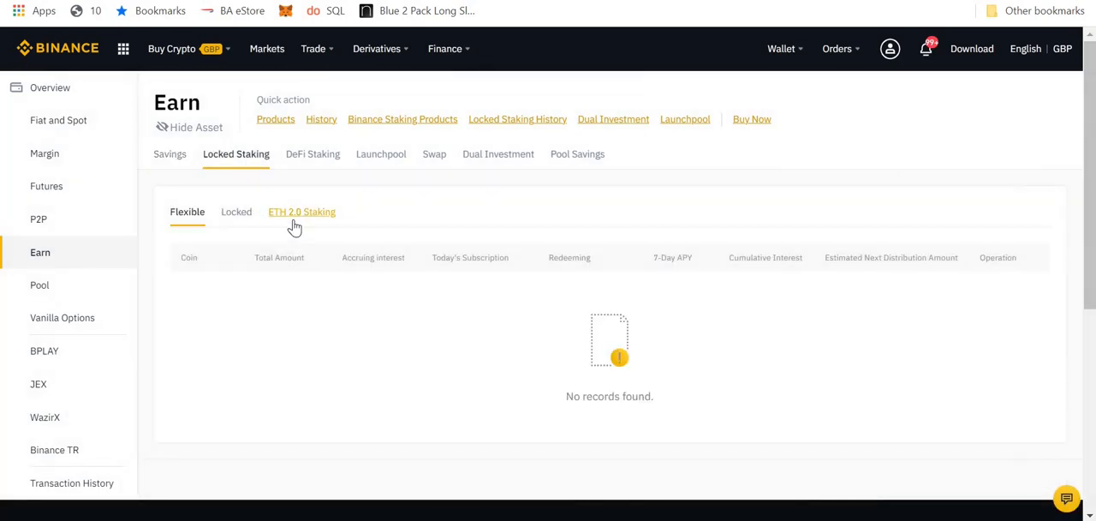
{"action": "left_click", "coordinate": [302, 212]}
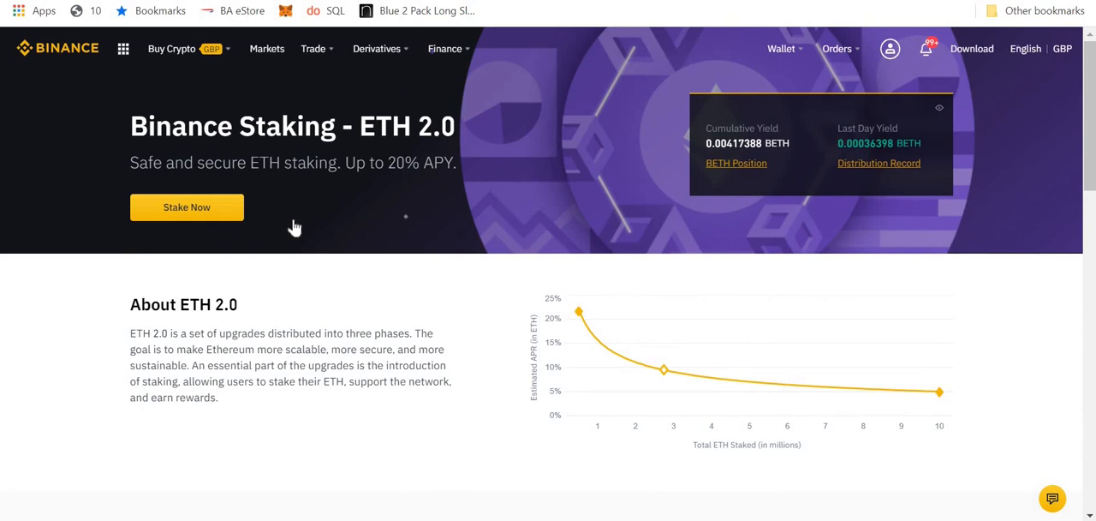
Open the Binance Fiat and Spot wallet to find the 1.24257388 BETH balance.
{"action": "left_click", "coordinate": [735, 163]}
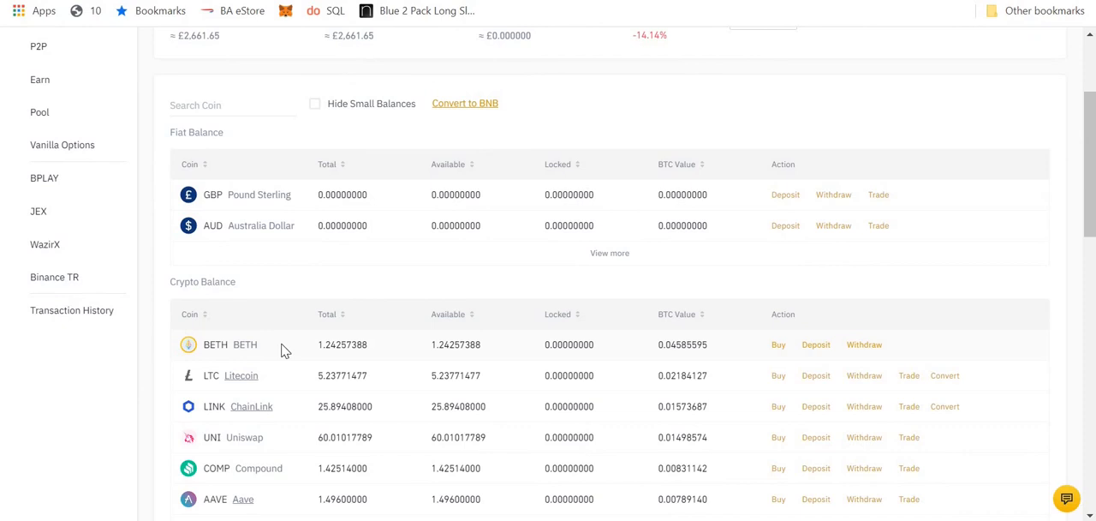
{"action": "mouse_move", "coordinate": [333, 344]}
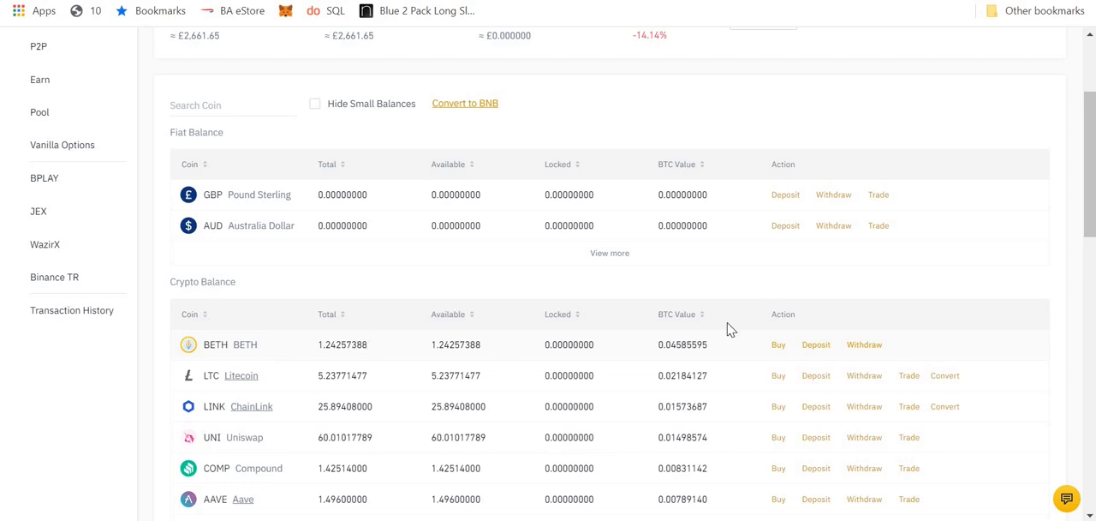
{"action": "mouse_move", "coordinate": [907, 339]}
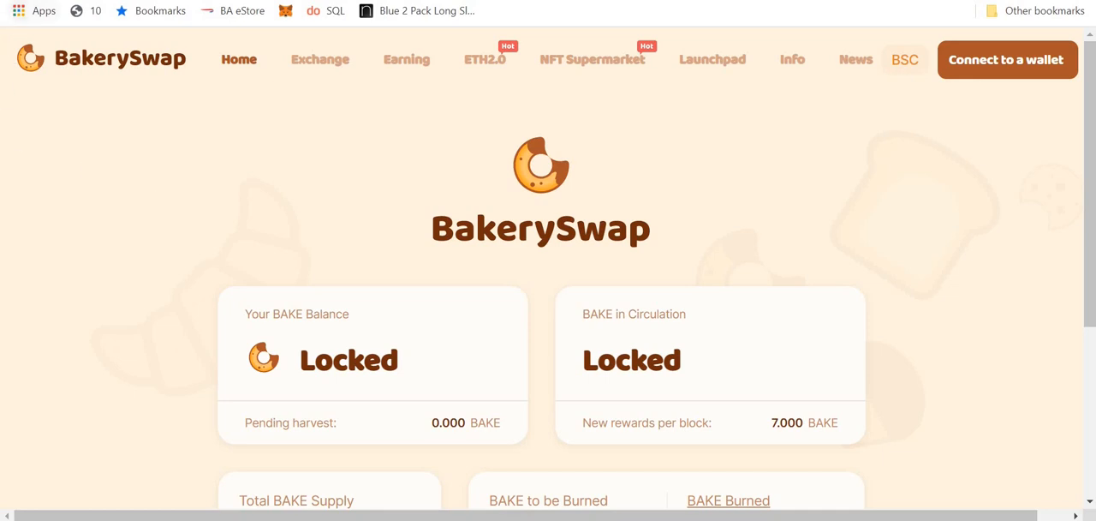
{"action": "mouse_move", "coordinate": [95, 192]}
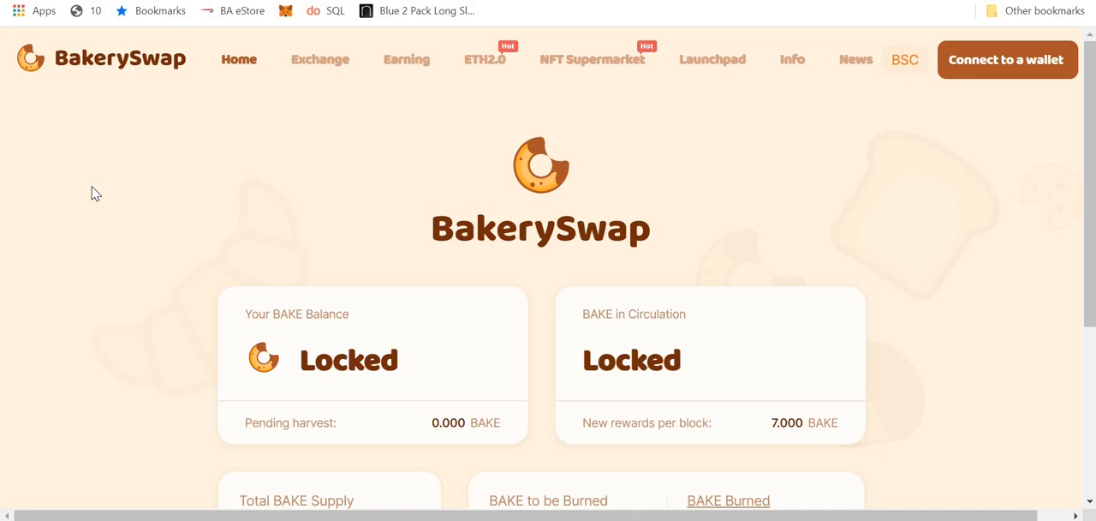
{"action": "mouse_move", "coordinate": [998, 60]}
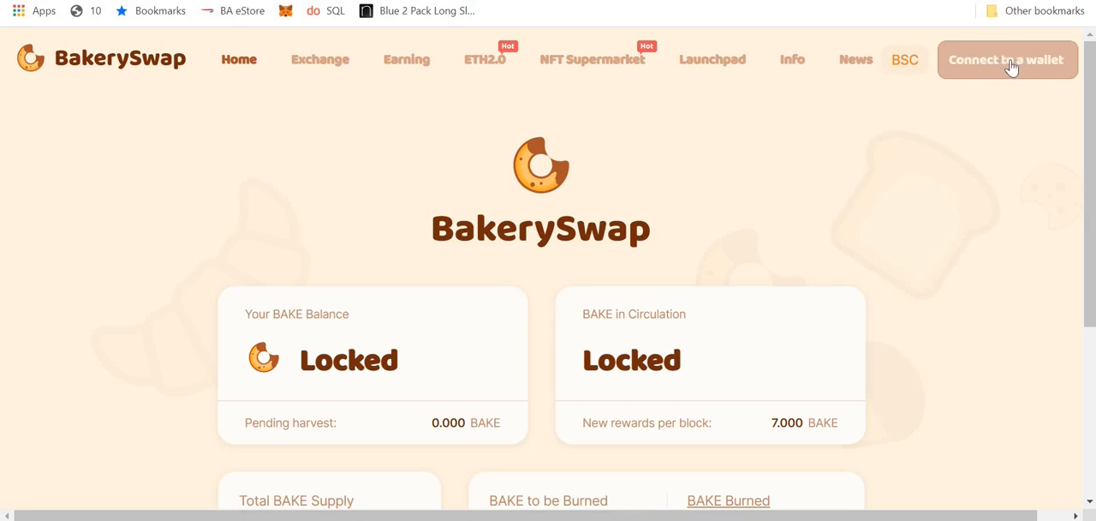
Connect MetaMask to BakerySwap, approving the account in the MetaMask popup.
{"action": "left_click", "coordinate": [1007, 60]}
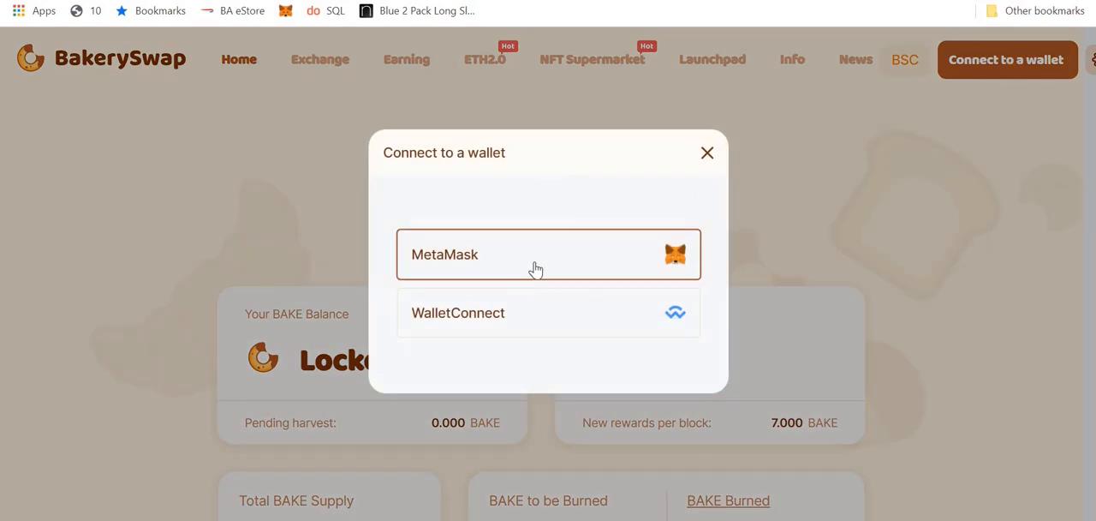
{"action": "left_click", "coordinate": [535, 253]}
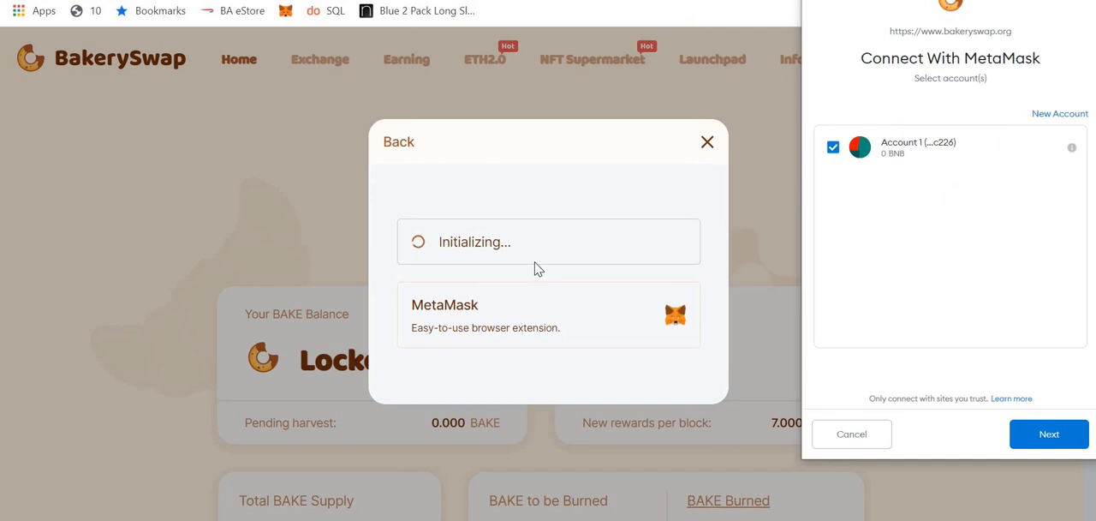
{"action": "mouse_move", "coordinate": [1022, 337]}
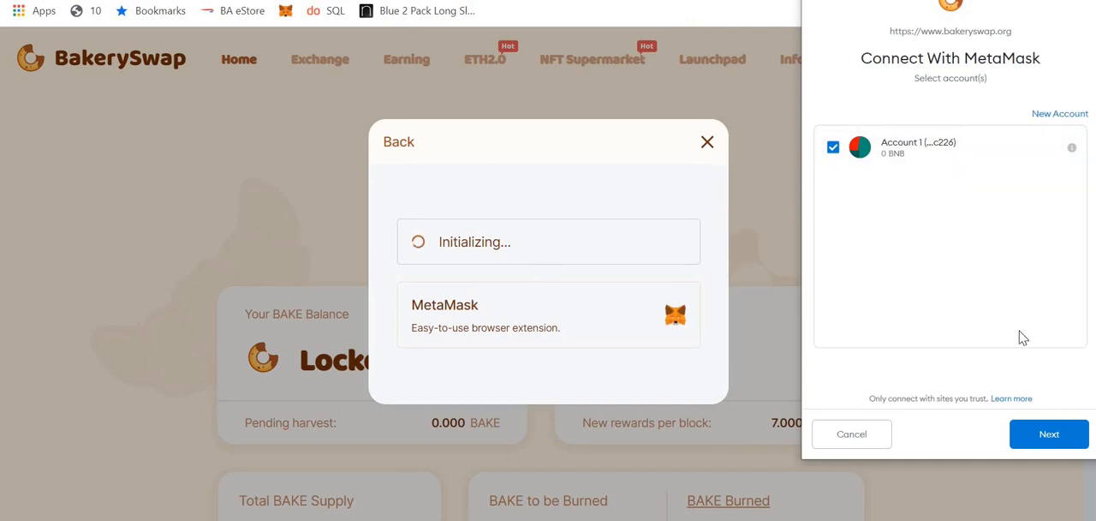
{"action": "left_click", "coordinate": [1049, 433]}
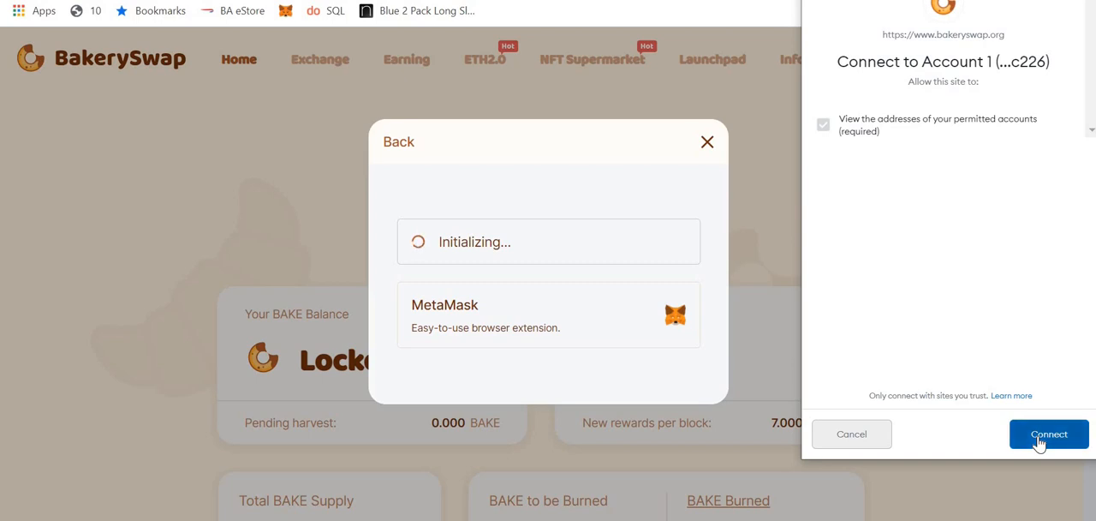
{"action": "left_click", "coordinate": [1049, 433]}
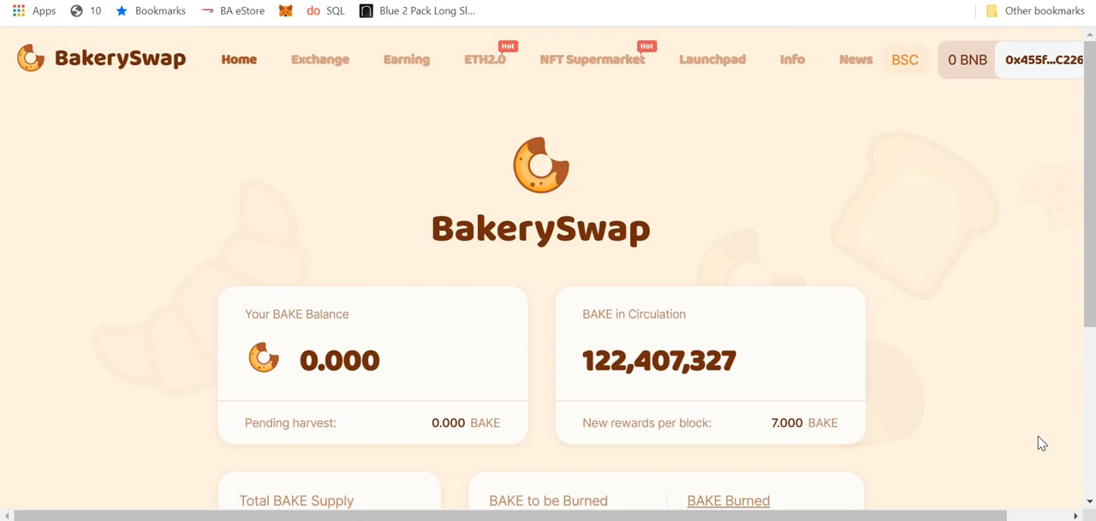
{"action": "mouse_move", "coordinate": [978, 75]}
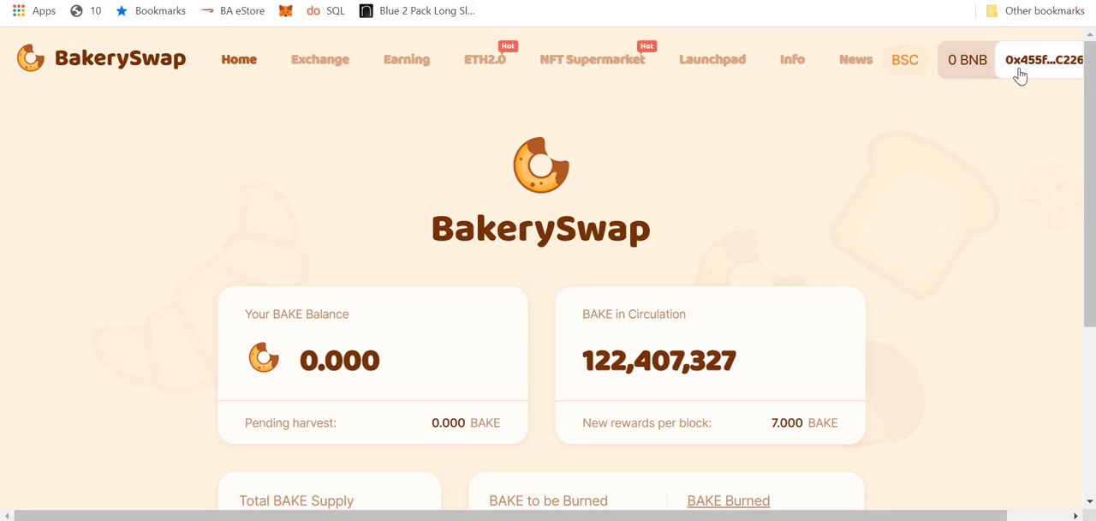
Open MetaMask from the connected address and switch its network to Ethereum Mainnet.
{"action": "left_click", "coordinate": [1044, 60]}
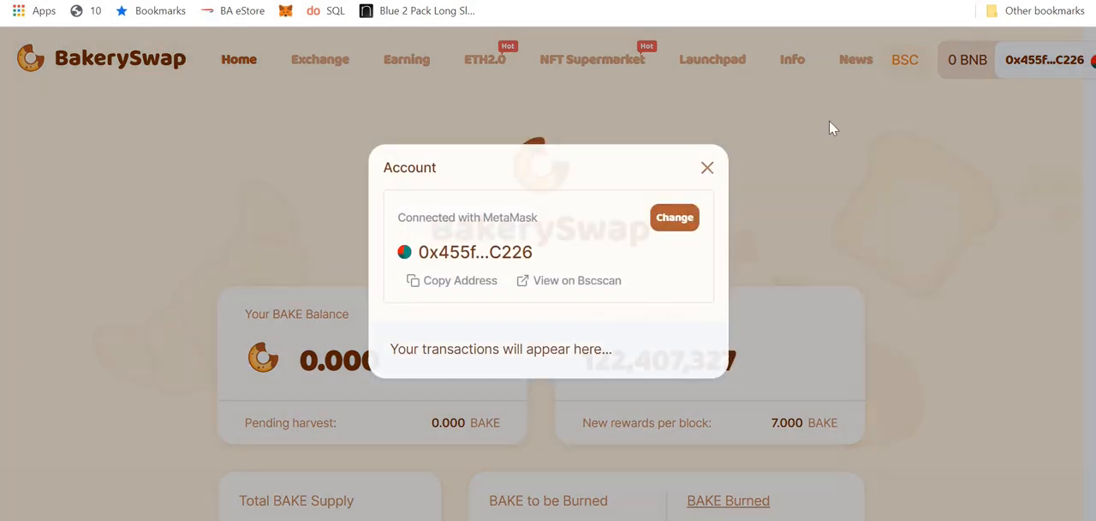
{"action": "left_click", "coordinate": [707, 167]}
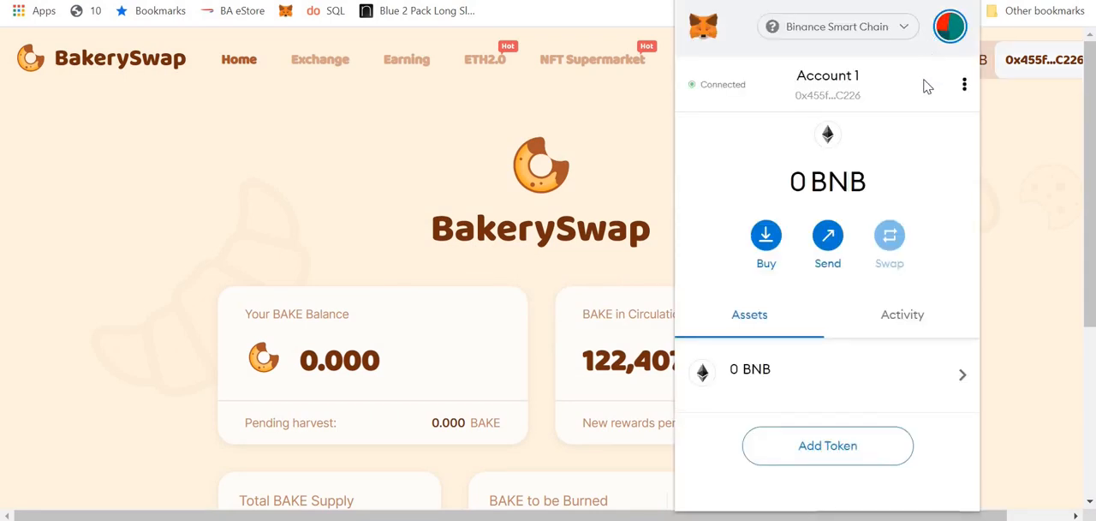
{"action": "mouse_move", "coordinate": [897, 31]}
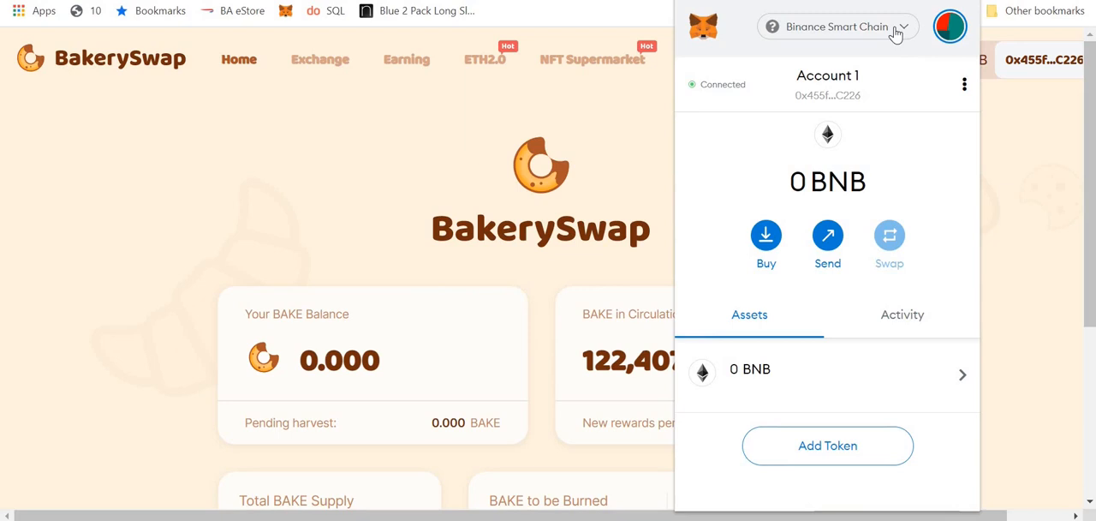
{"action": "left_click", "coordinate": [836, 26]}
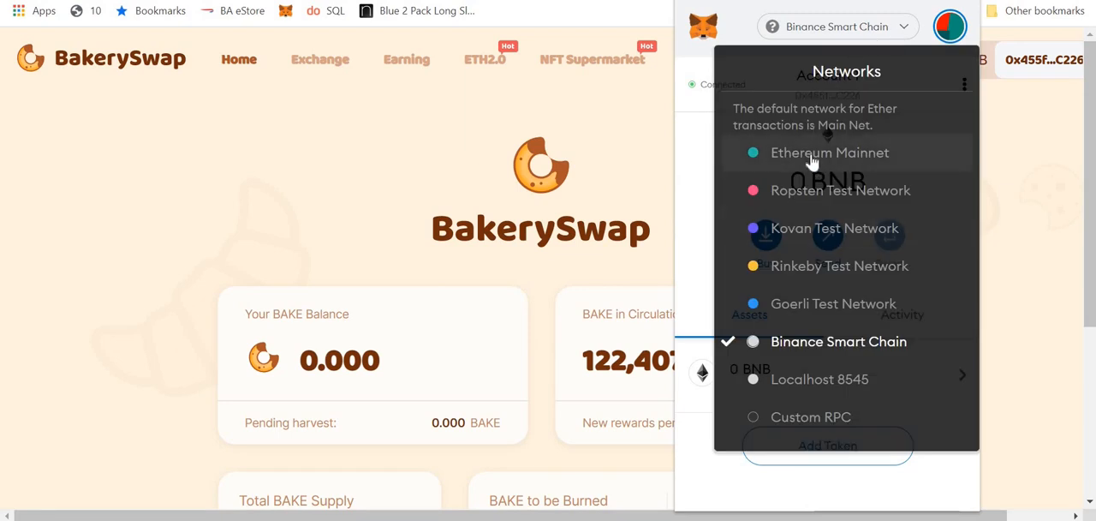
{"action": "mouse_move", "coordinate": [817, 357]}
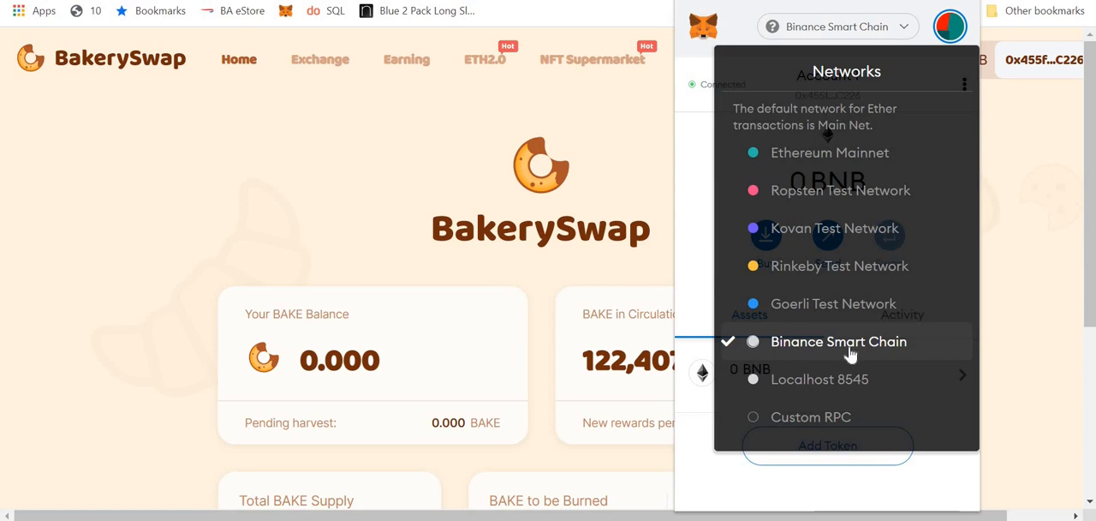
{"action": "left_click", "coordinate": [830, 153]}
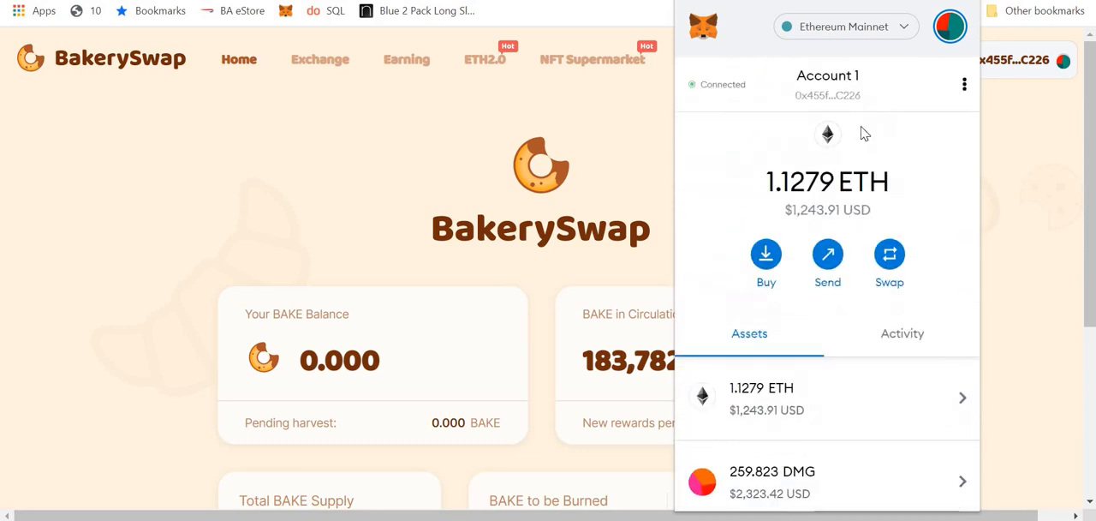
{"action": "left_click", "coordinate": [845, 26]}
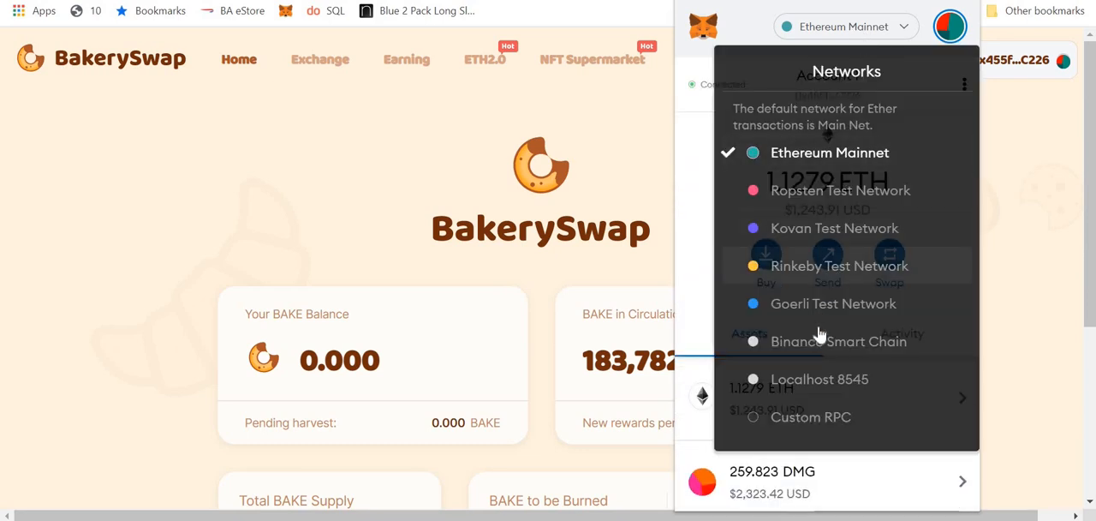
{"action": "mouse_move", "coordinate": [818, 345]}
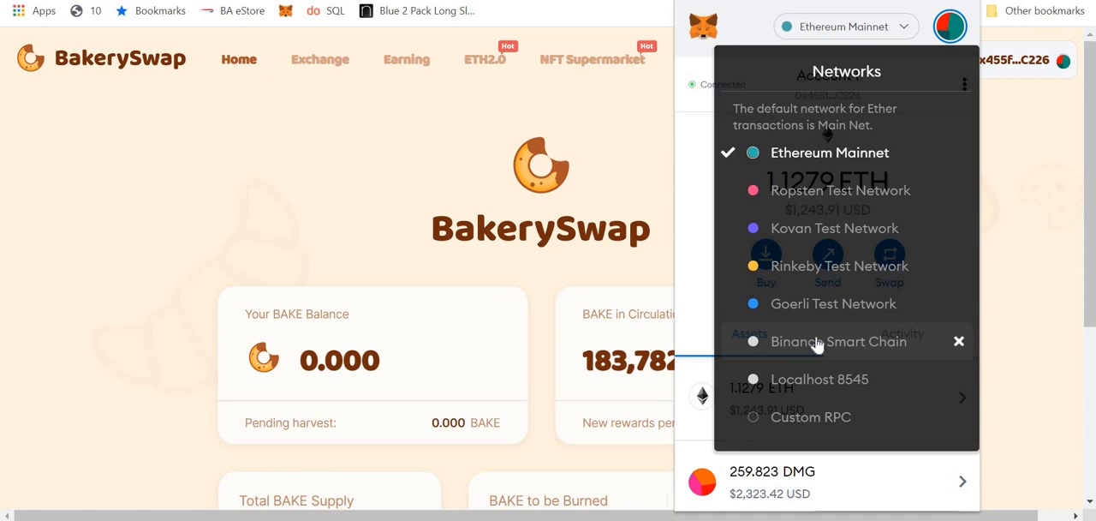
{"action": "mouse_move", "coordinate": [797, 426]}
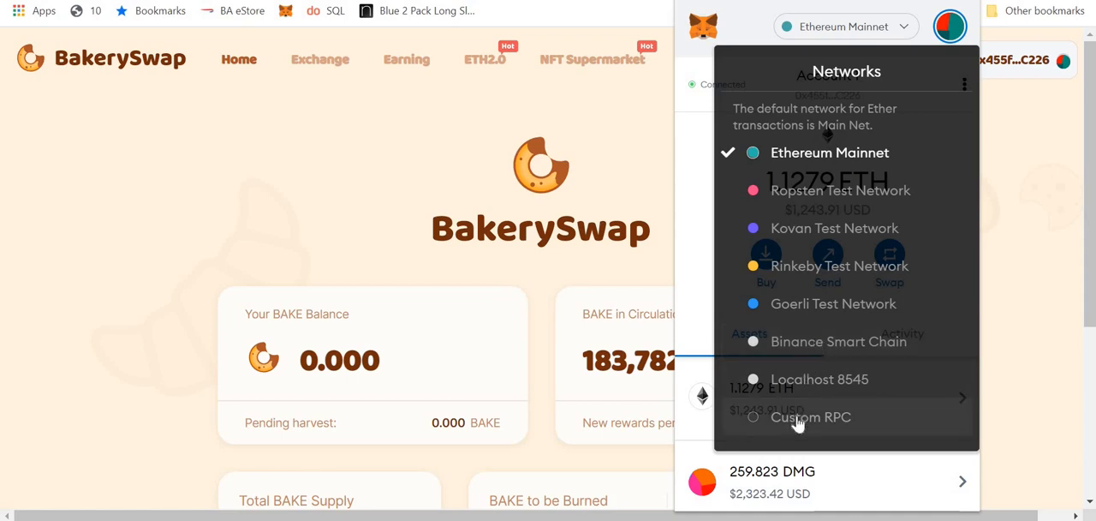
{"action": "left_click", "coordinate": [810, 416]}
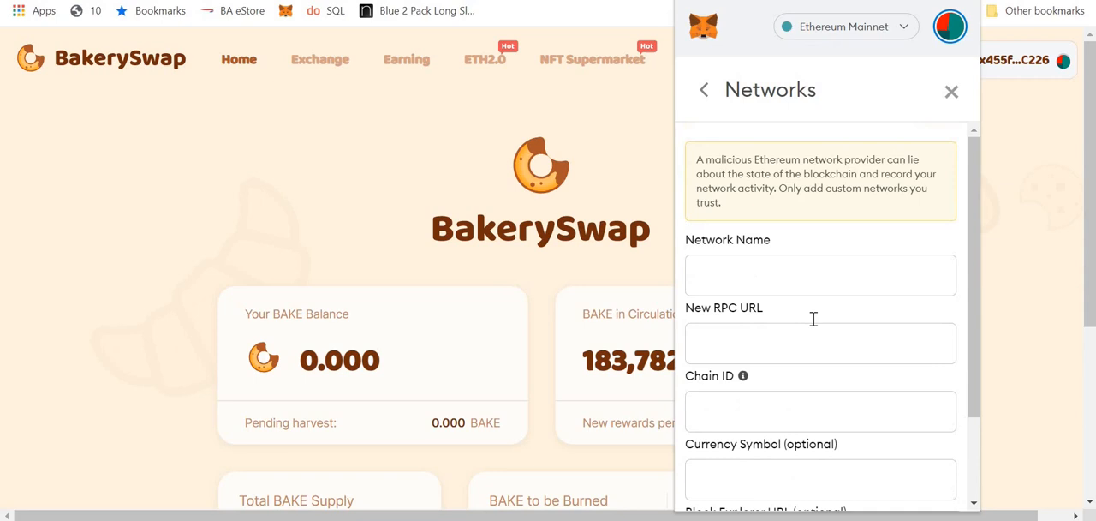
{"action": "scroll", "scroll_direction": "down", "scroll_amount": 3}
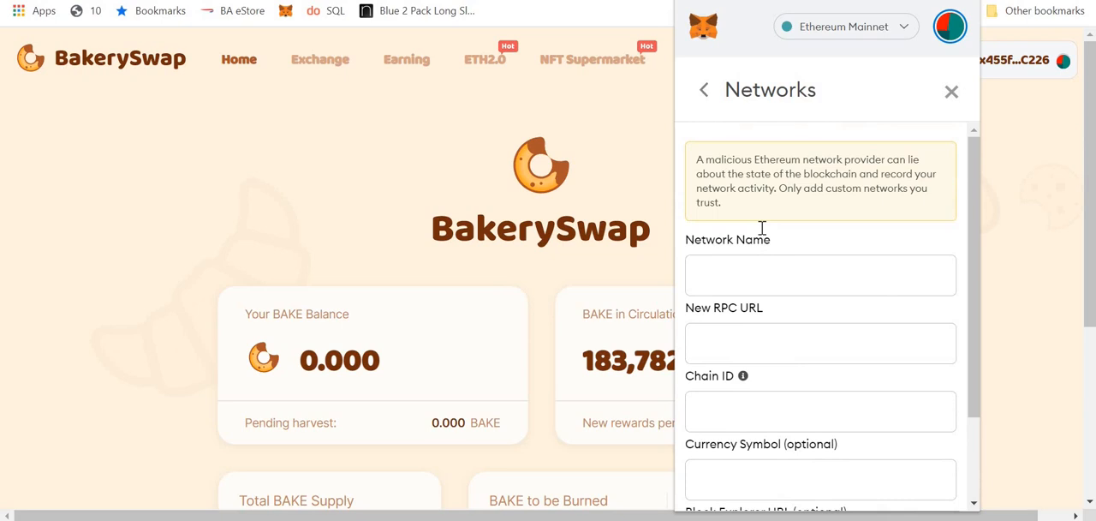
{"action": "scroll", "scroll_direction": "down", "scroll_amount": 3}
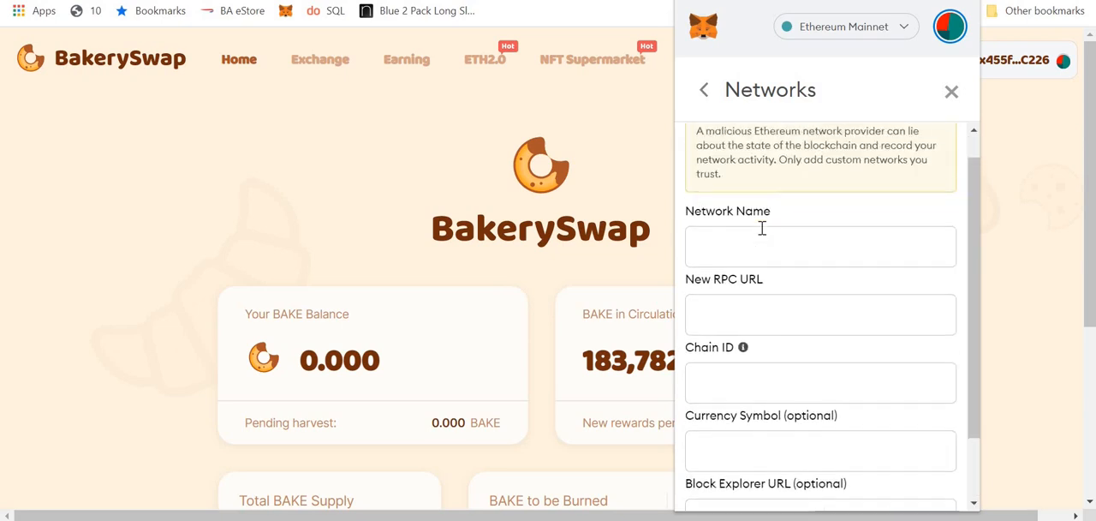
{"action": "scroll", "scroll_direction": "down", "scroll_amount": 3}
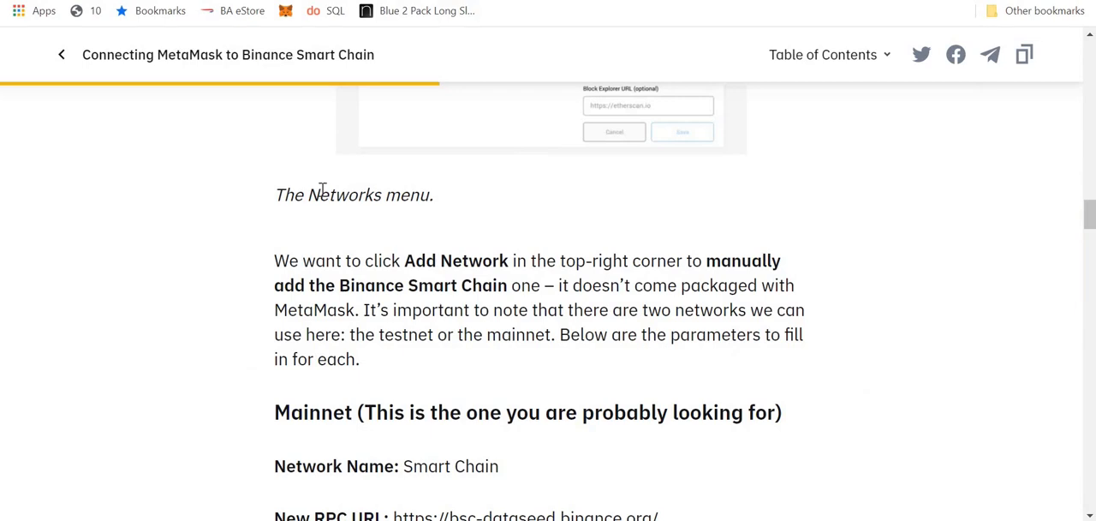
Scroll the Binance Academy article to the mainnet parameters: ChainID 56, symbol BNB, bscscan explorer.
{"action": "scroll", "scroll_direction": "down", "scroll_amount": 3}
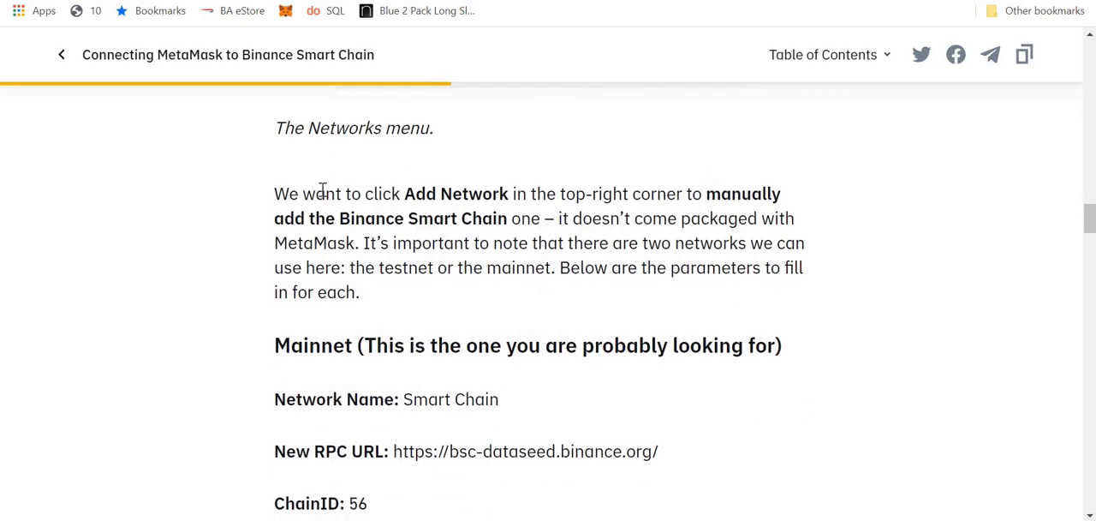
{"action": "scroll", "scroll_direction": "down", "scroll_amount": 3}
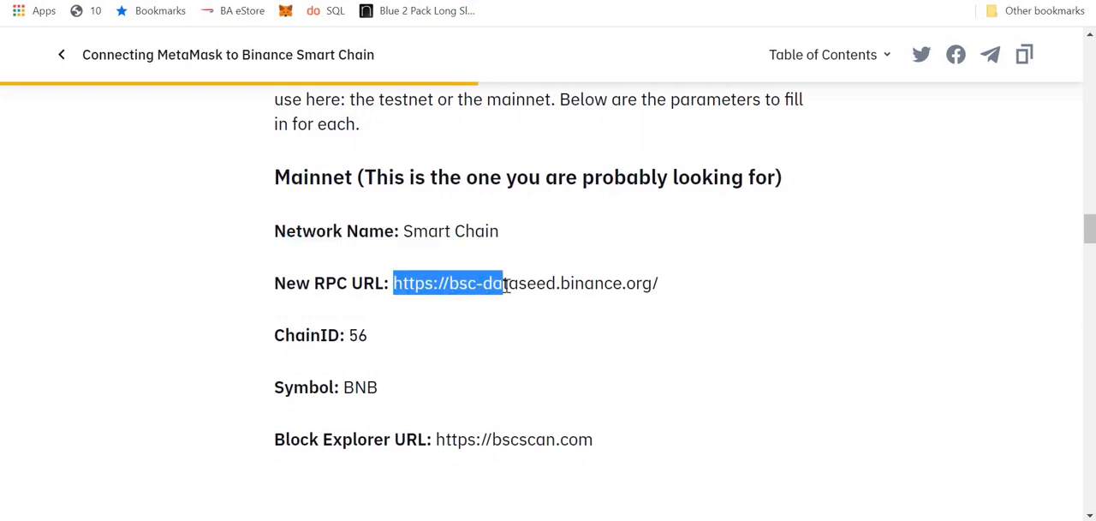
{"action": "scroll", "scroll_direction": "down", "scroll_amount": 3}
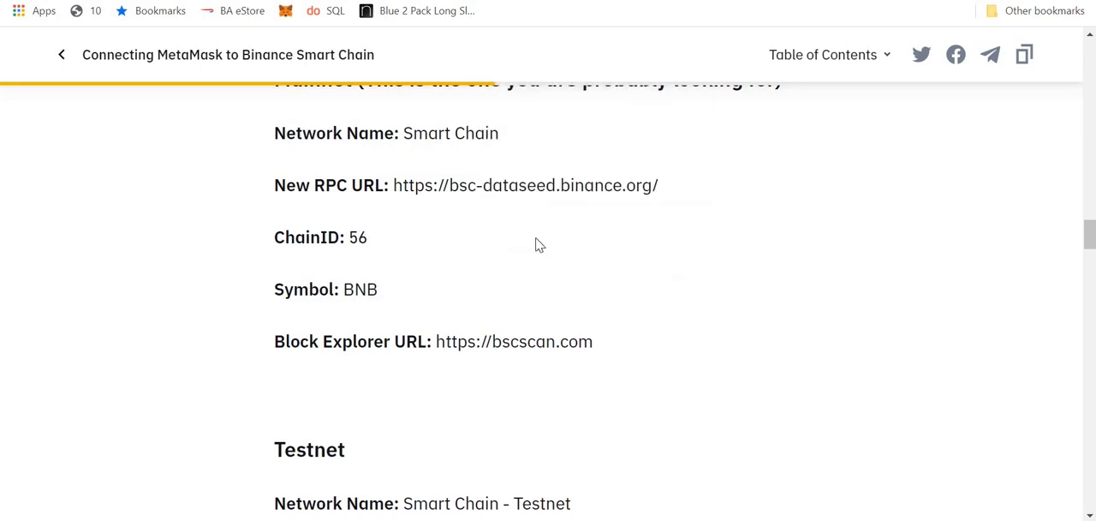
{"action": "mouse_move", "coordinate": [556, 303]}
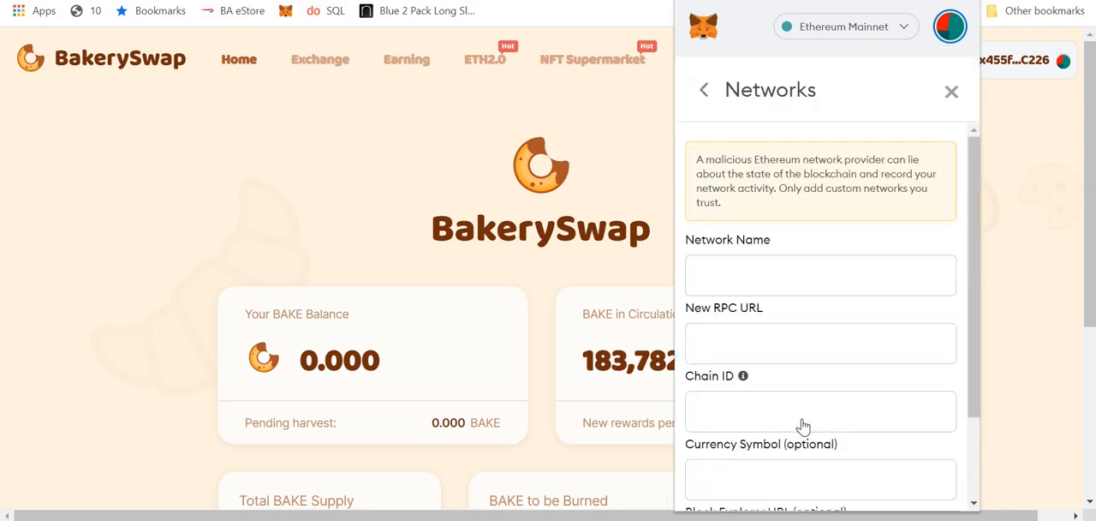
{"action": "scroll", "scroll_direction": "down", "scroll_amount": 3}
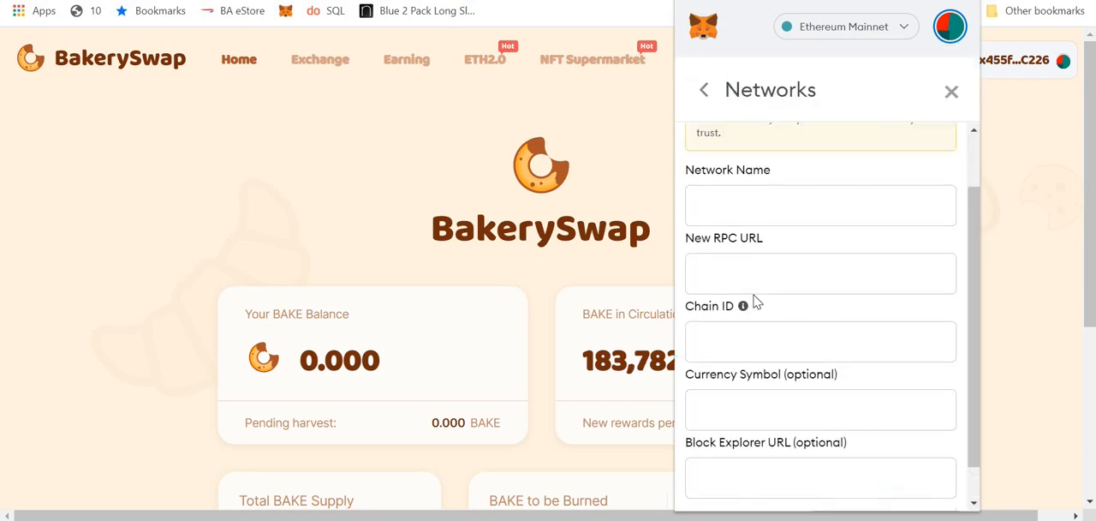
{"action": "scroll", "scroll_direction": "down", "scroll_amount": 3}
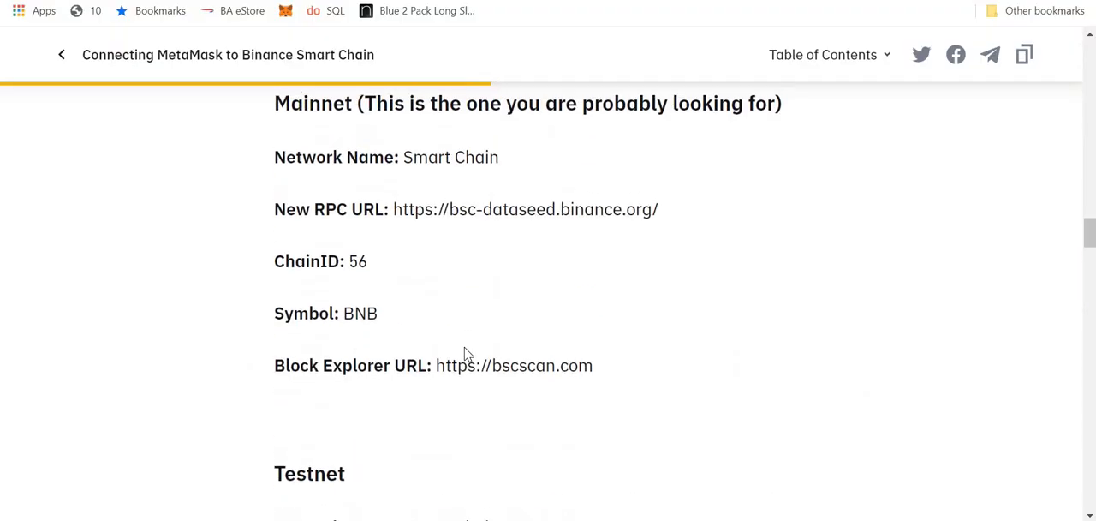
{"action": "scroll", "scroll_direction": "up", "scroll_amount": 3}
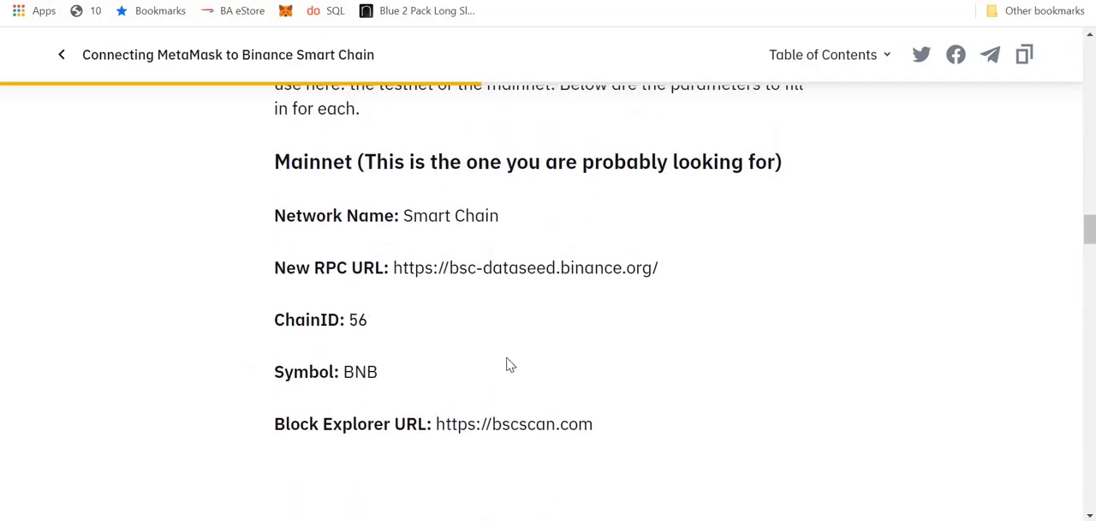
{"action": "mouse_move", "coordinate": [345, 215]}
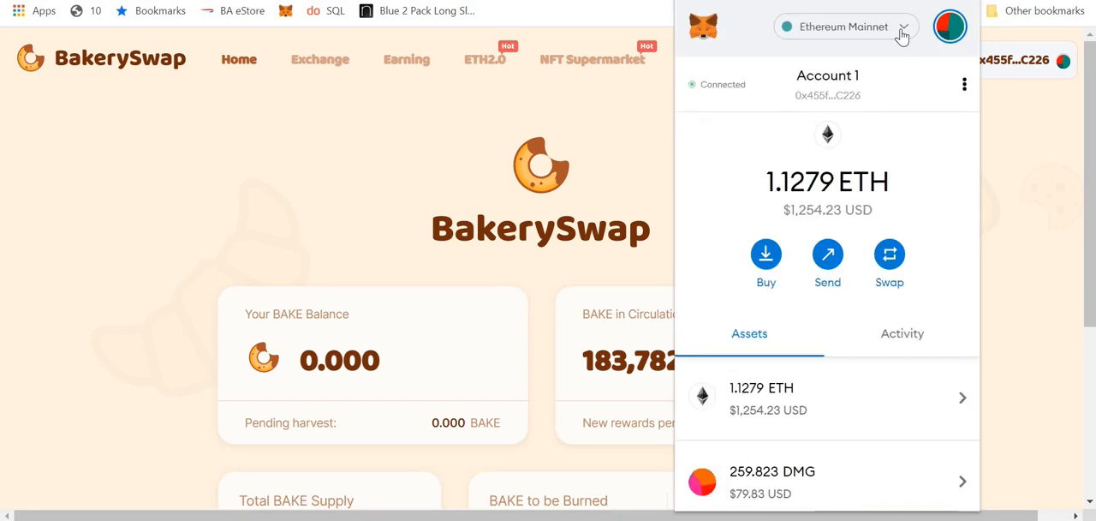
Check MetaMask's Custom RPC form, then switch the wallet to Binance Smart Chain.
{"action": "left_click", "coordinate": [847, 26]}
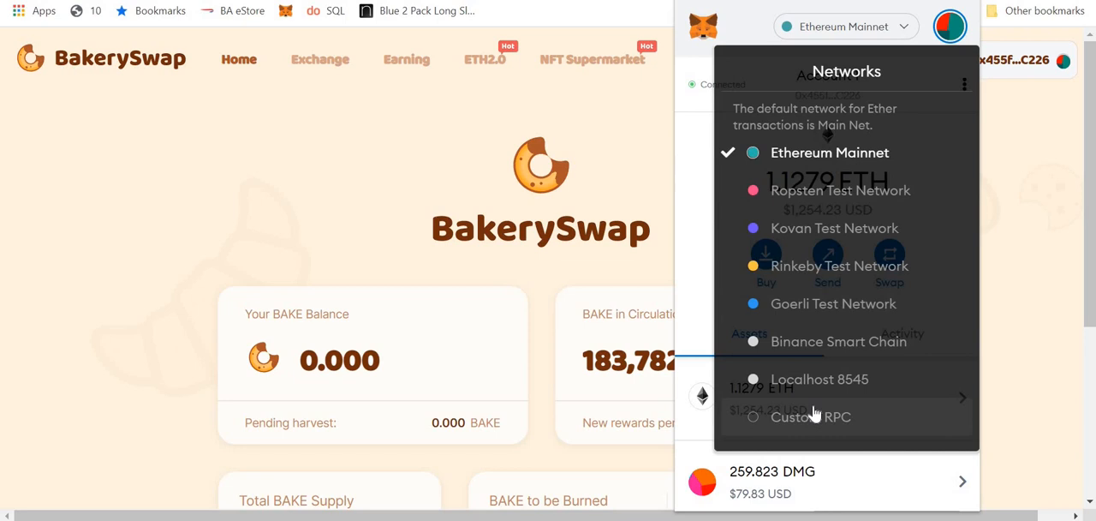
{"action": "left_click", "coordinate": [809, 416]}
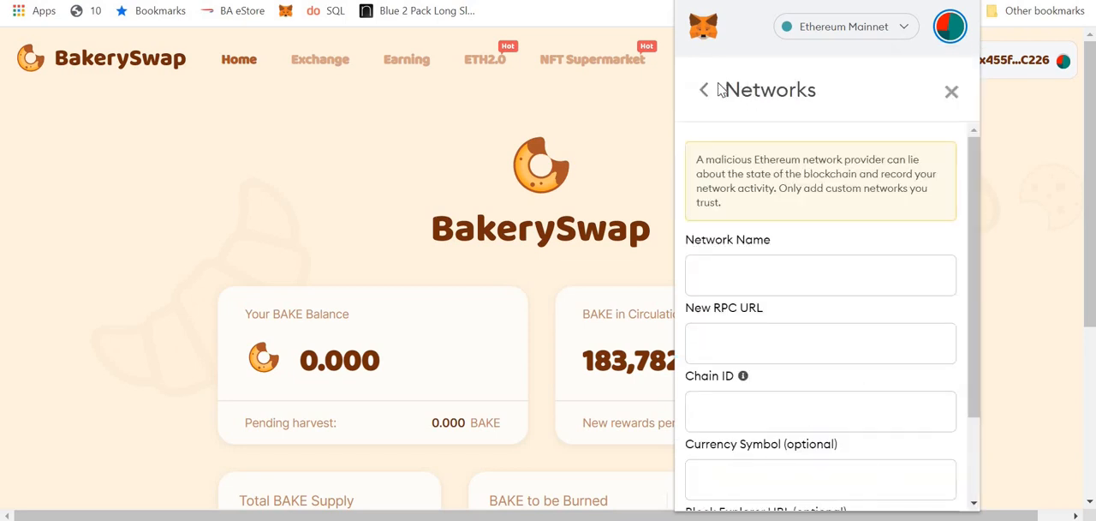
{"action": "left_click", "coordinate": [703, 90]}
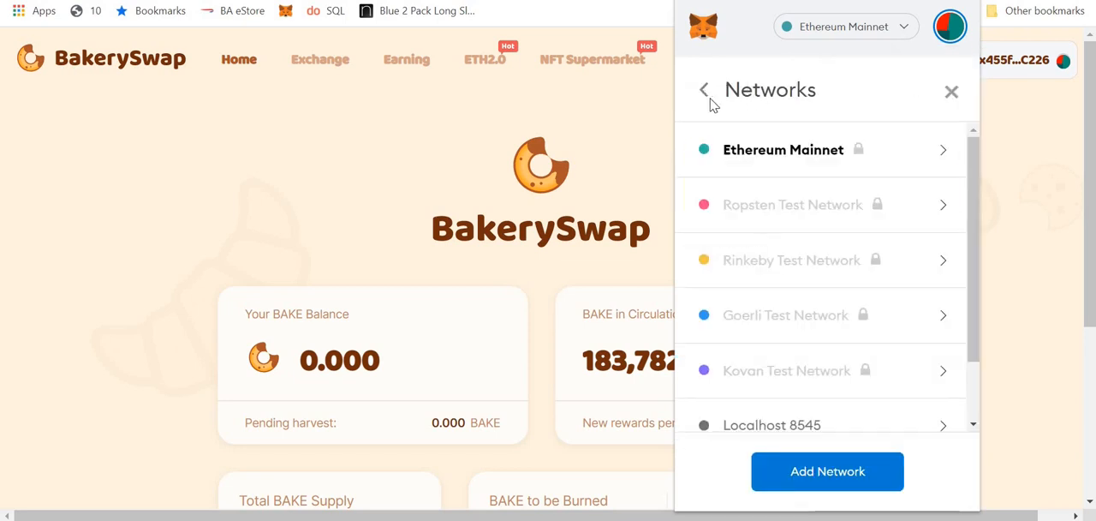
{"action": "left_click", "coordinate": [705, 89]}
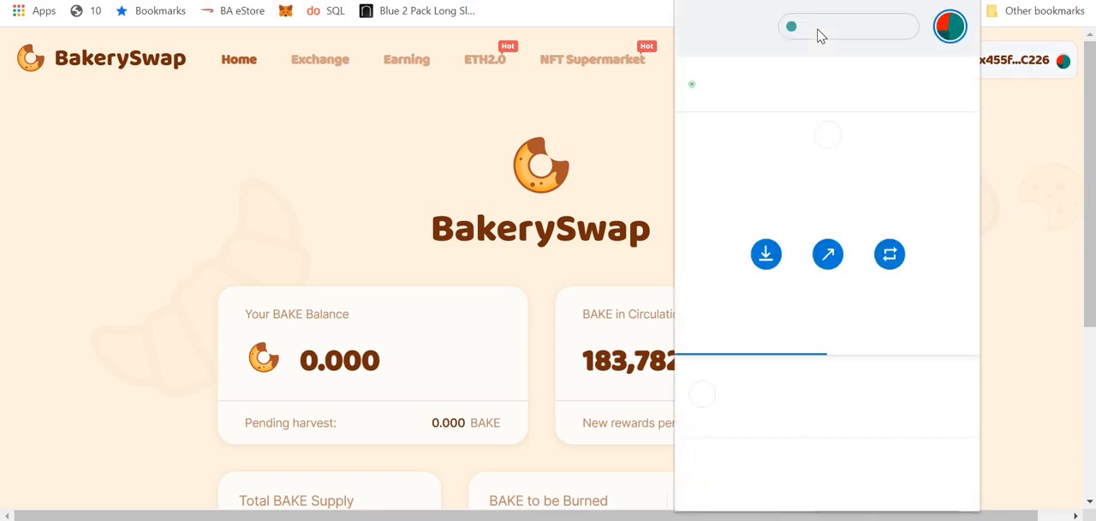
{"action": "left_click", "coordinate": [844, 27]}
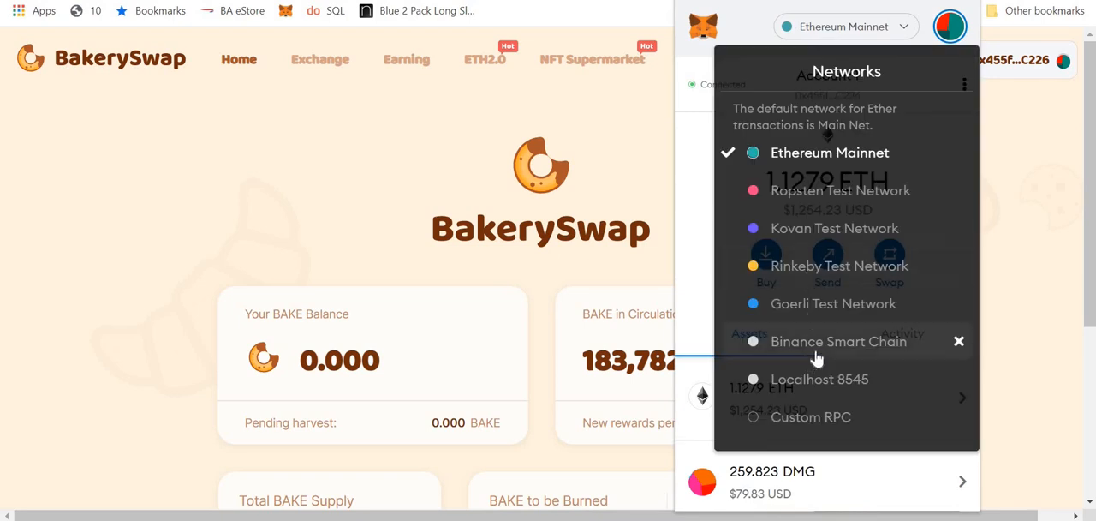
{"action": "left_click", "coordinate": [959, 341]}
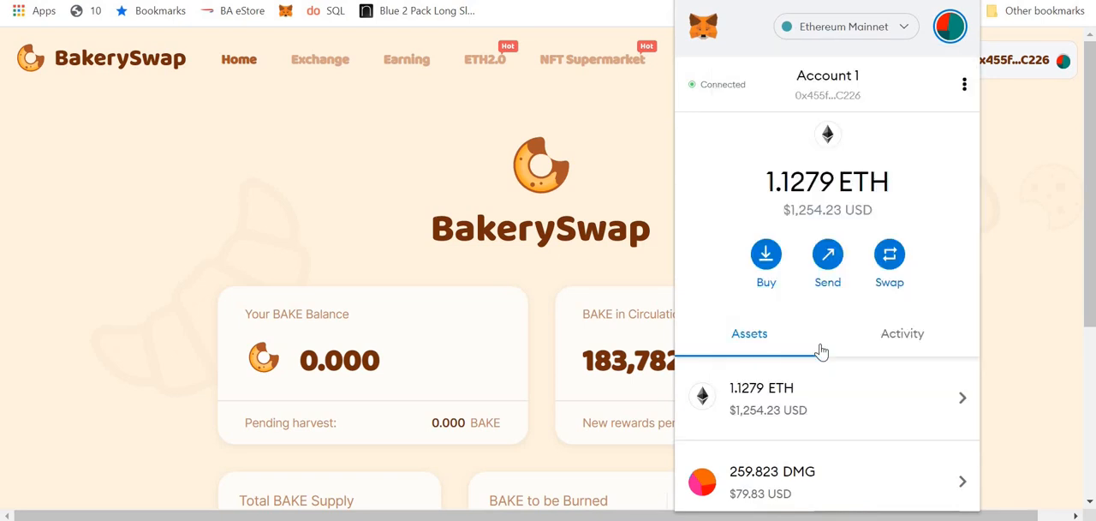
{"action": "left_click", "coordinate": [844, 26]}
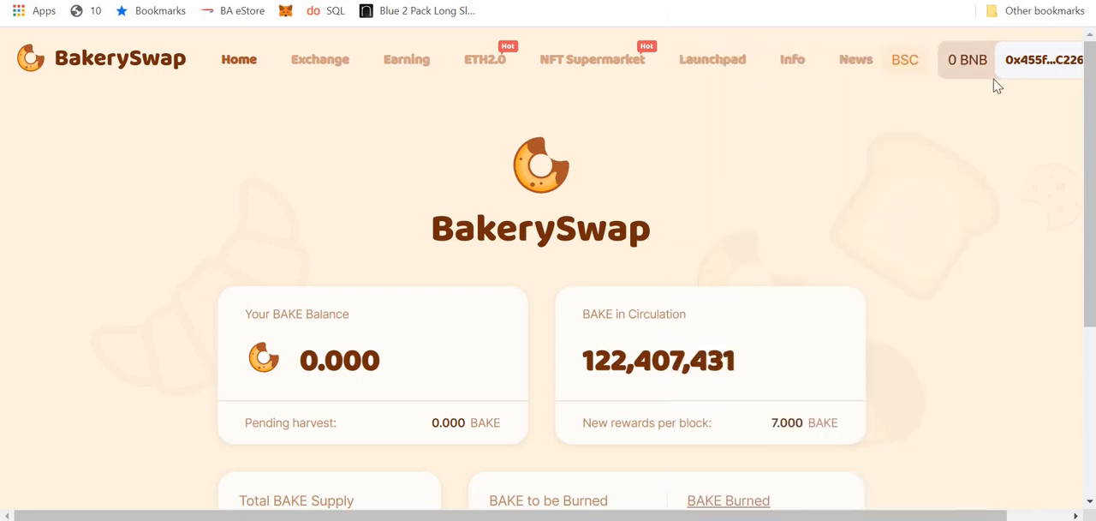
{"action": "mouse_move", "coordinate": [1002, 93]}
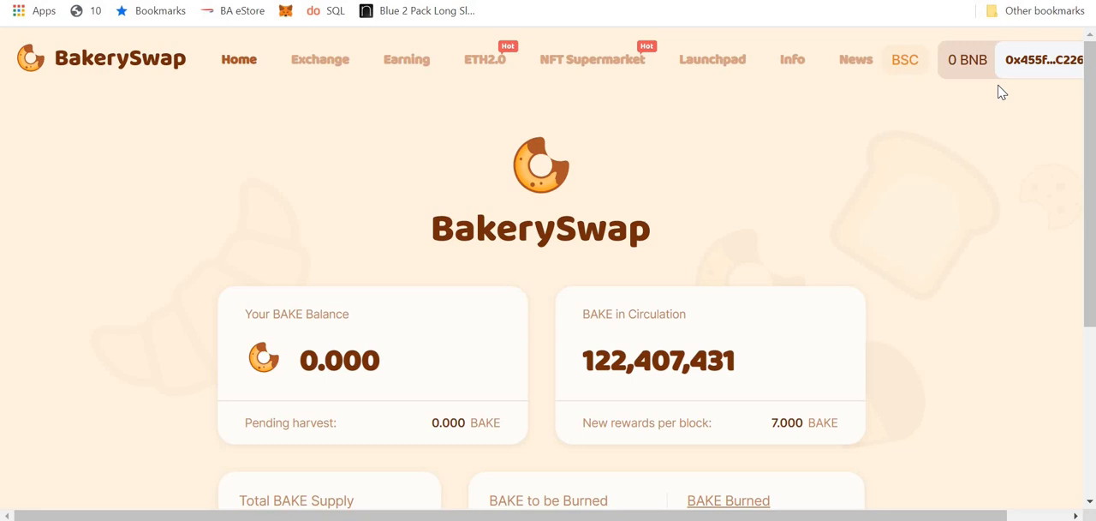
{"action": "mouse_move", "coordinate": [382, 118]}
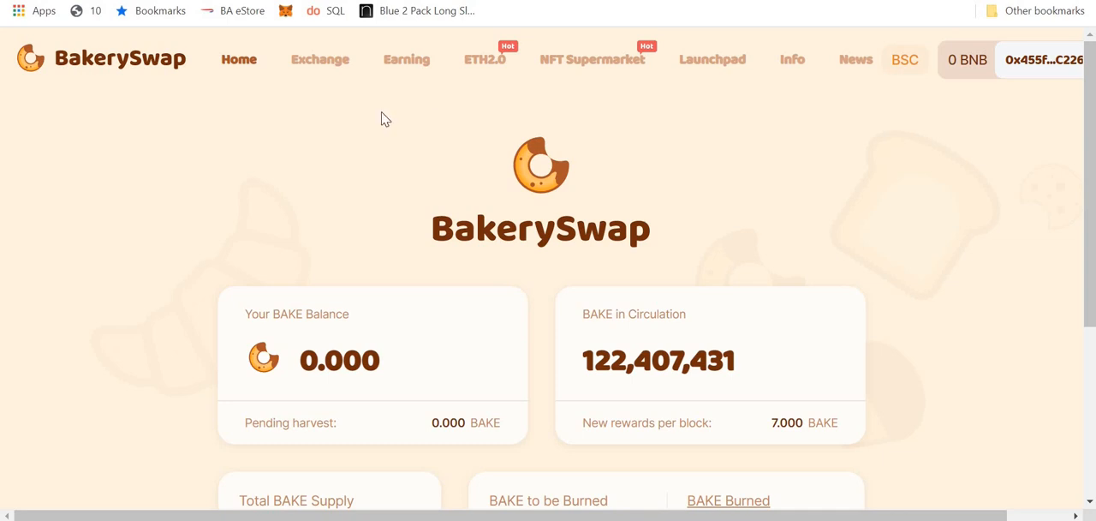
{"action": "mouse_move", "coordinate": [321, 67]}
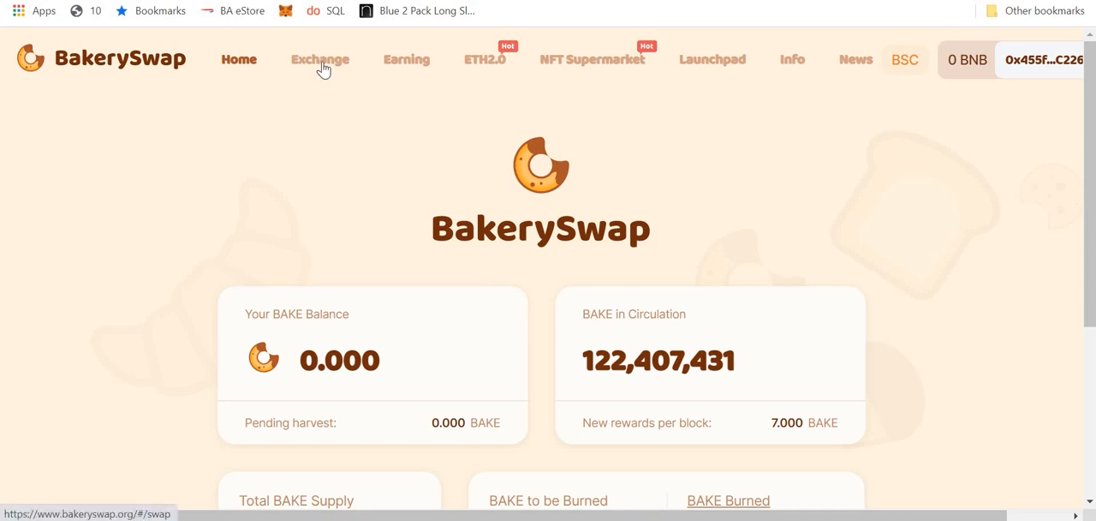
Open BakerySwap's Exchange form and browse the To token list (BNB, BAKE, BETH, BTCB, BUSD).
{"action": "left_click", "coordinate": [320, 59]}
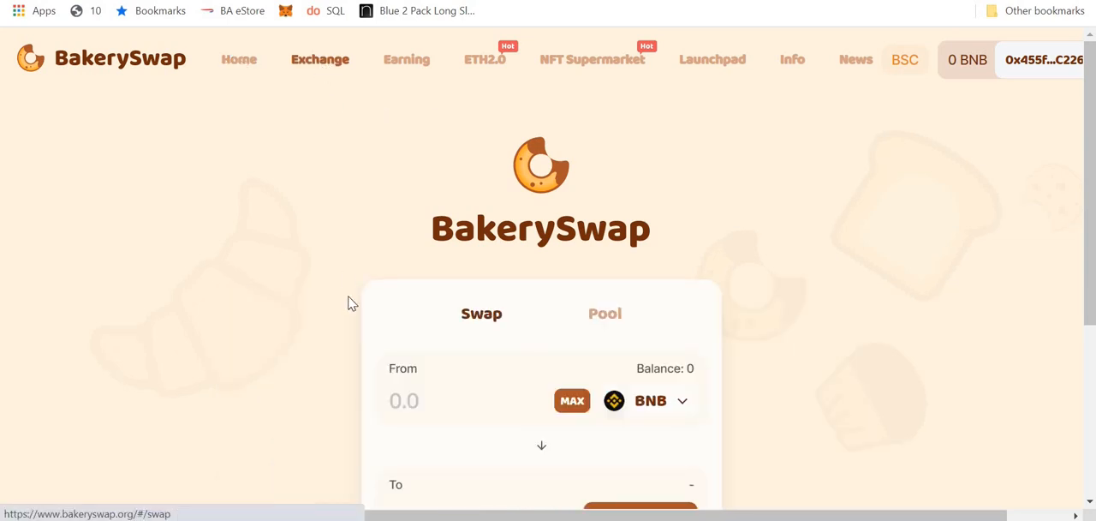
{"action": "scroll", "scroll_direction": "down", "scroll_amount": 3}
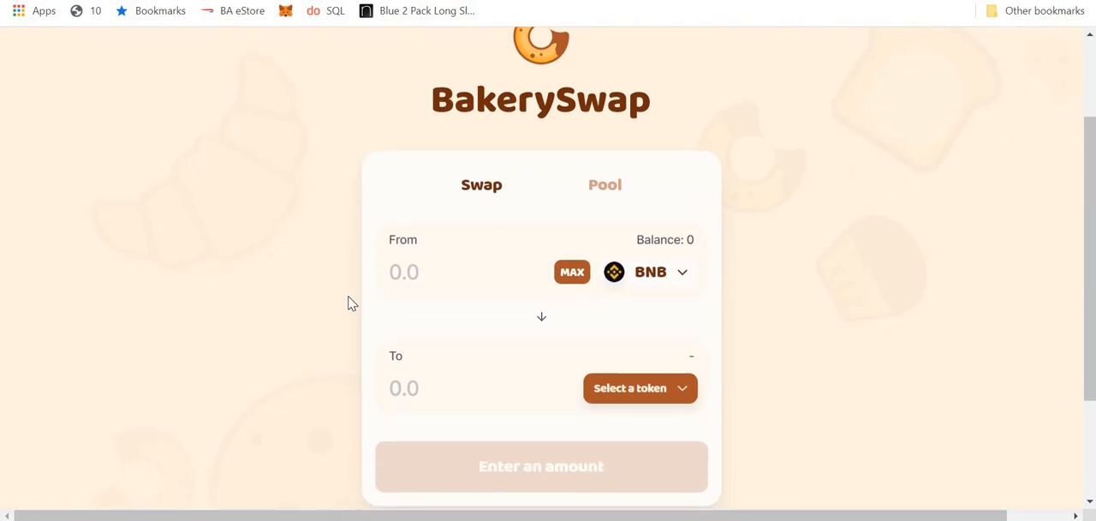
{"action": "mouse_move", "coordinate": [565, 319]}
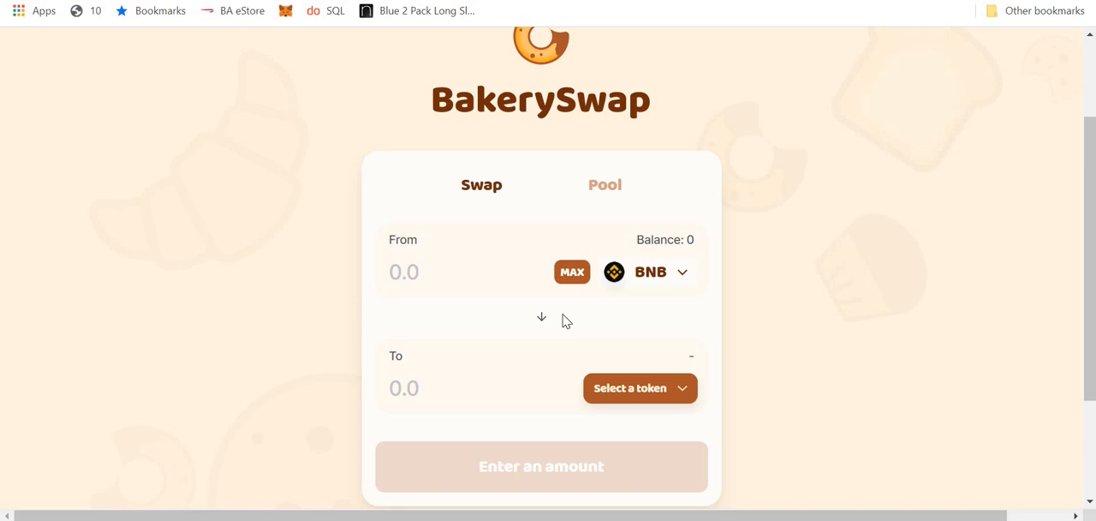
{"action": "left_click", "coordinate": [639, 388]}
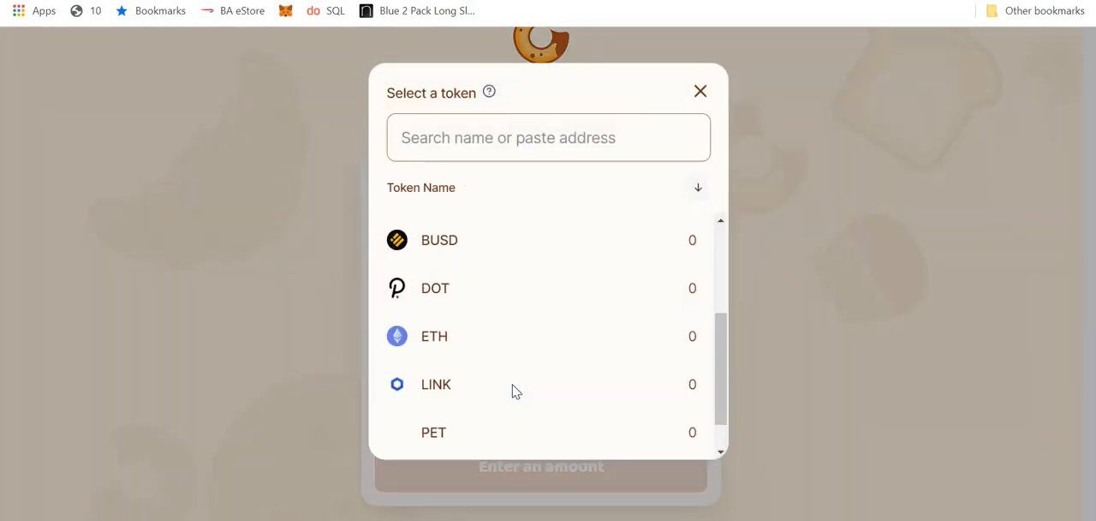
{"action": "scroll", "scroll_direction": "up", "scroll_amount": 3}
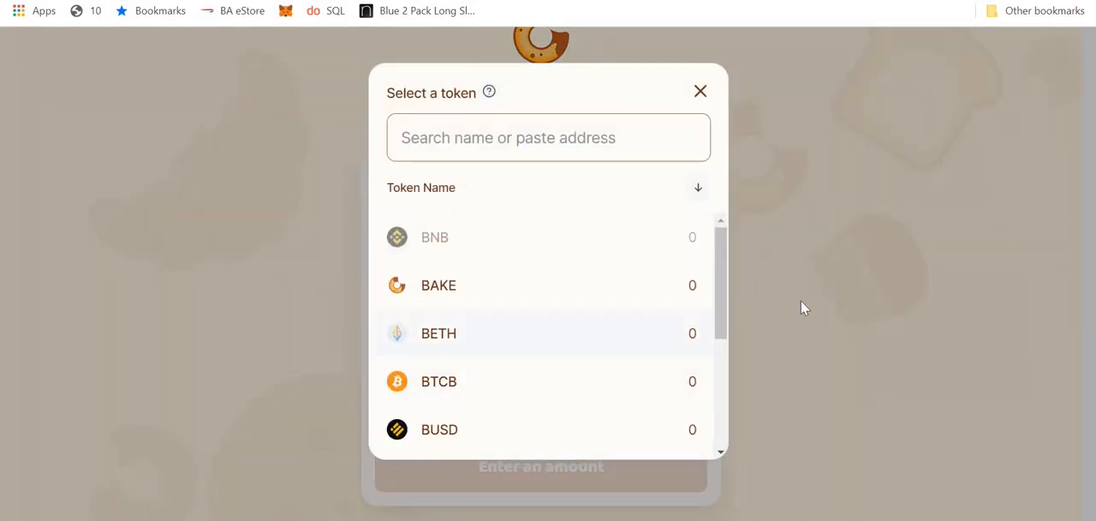
{"action": "mouse_move", "coordinate": [586, 337]}
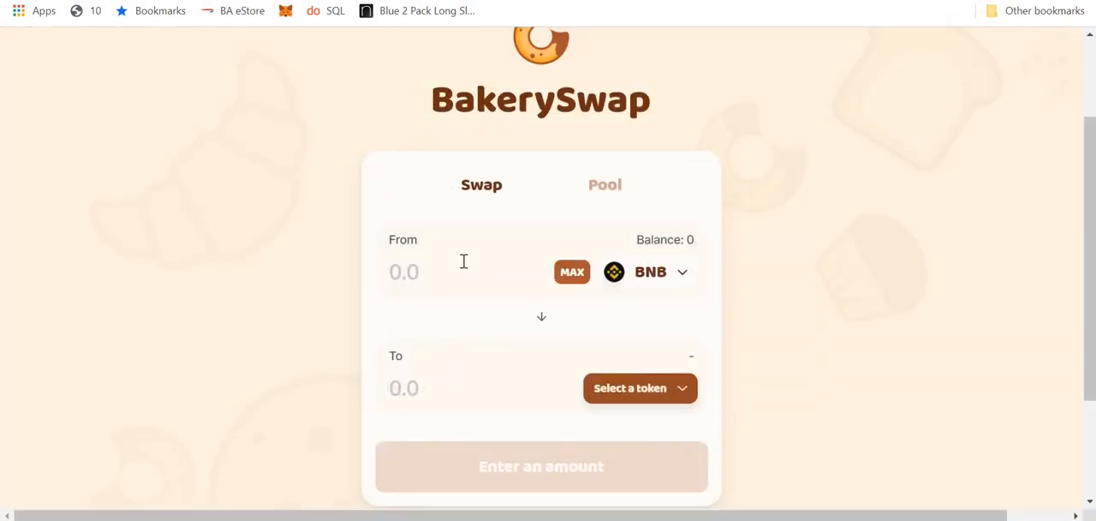
{"action": "mouse_move", "coordinate": [463, 262]}
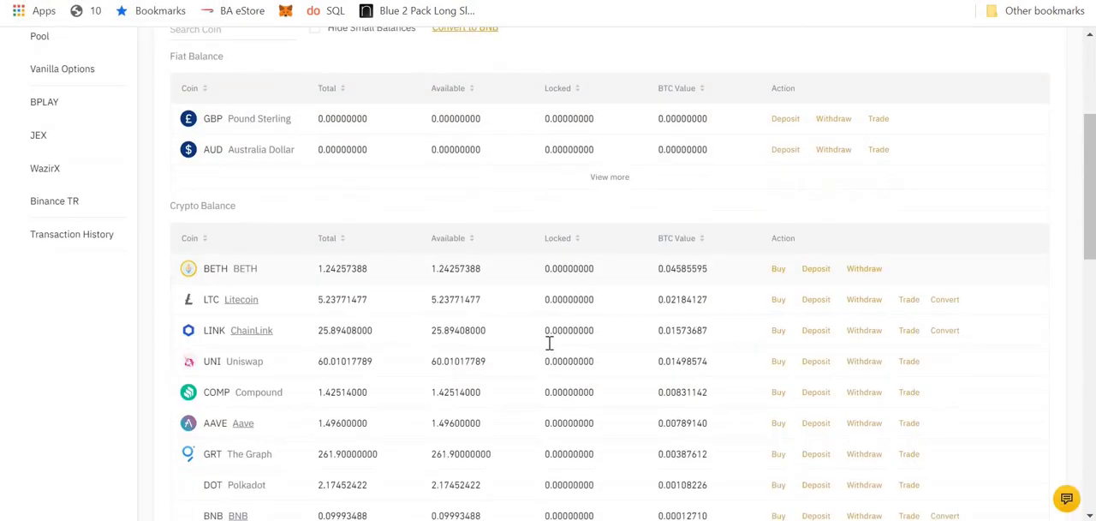
Start a BETH withdrawal on Binance and enter the recipient's BETH address.
{"action": "scroll", "scroll_direction": "down", "scroll_amount": 3}
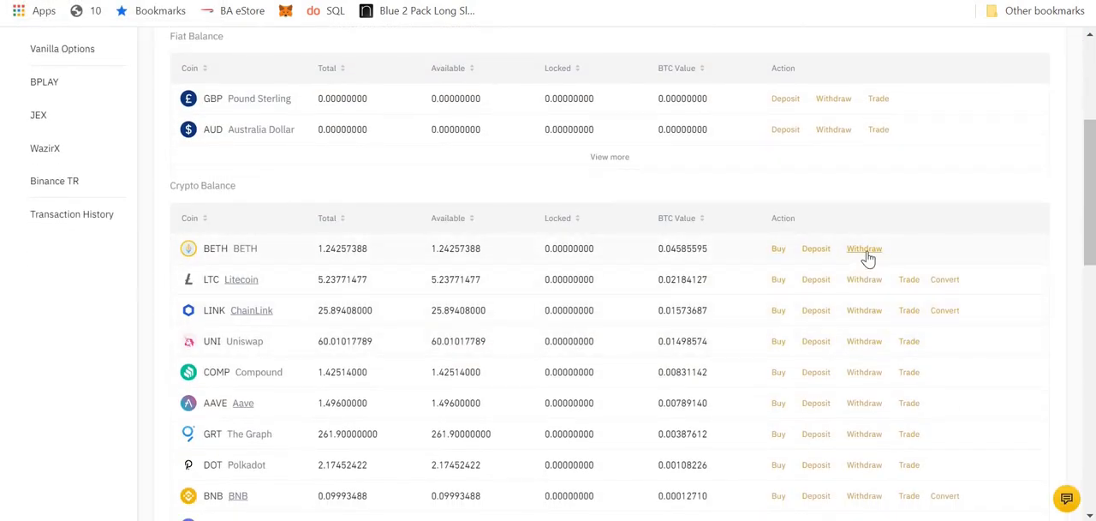
{"action": "left_click", "coordinate": [863, 249]}
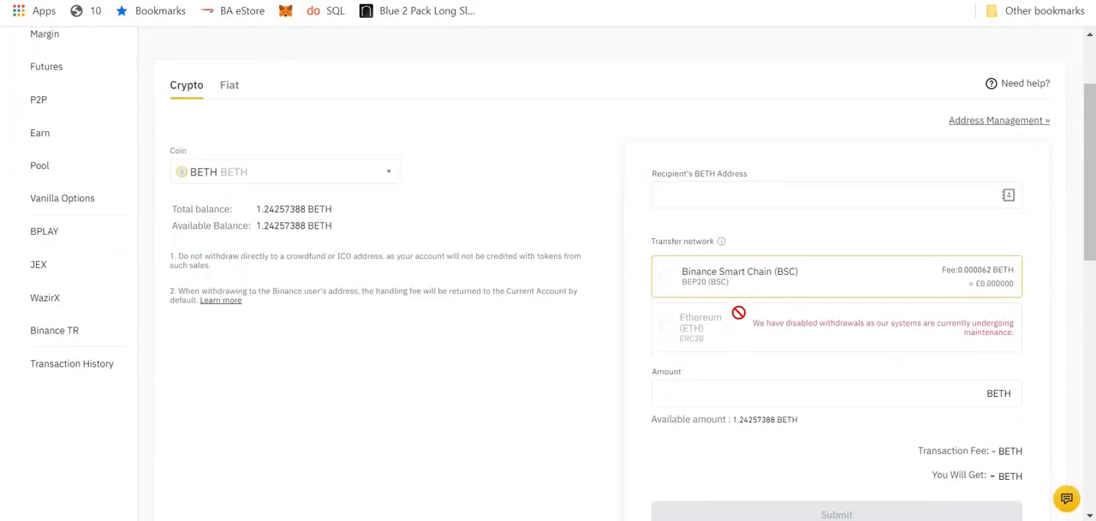
{"action": "scroll", "scroll_direction": "down", "scroll_amount": 3}
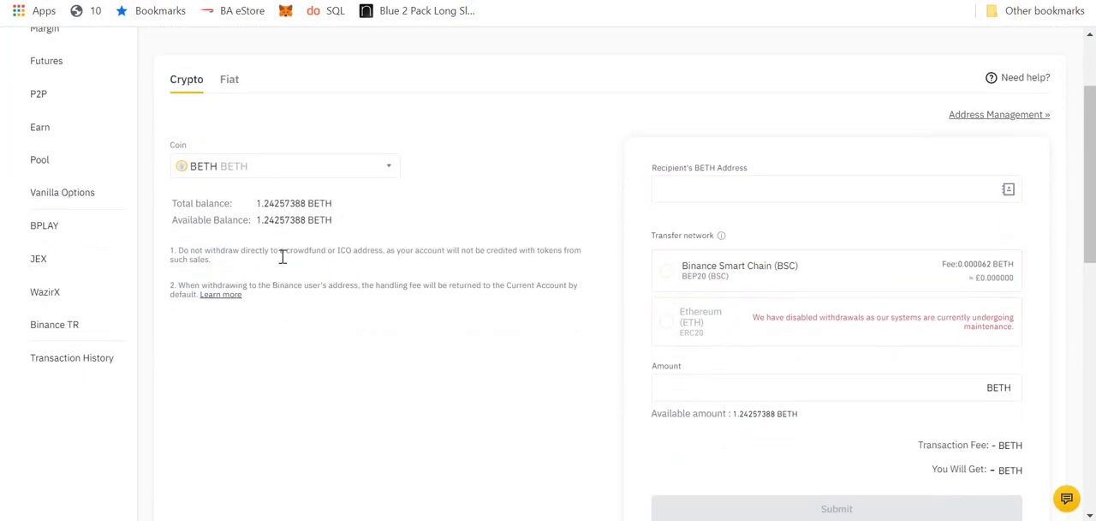
{"action": "left_click", "coordinate": [753, 188]}
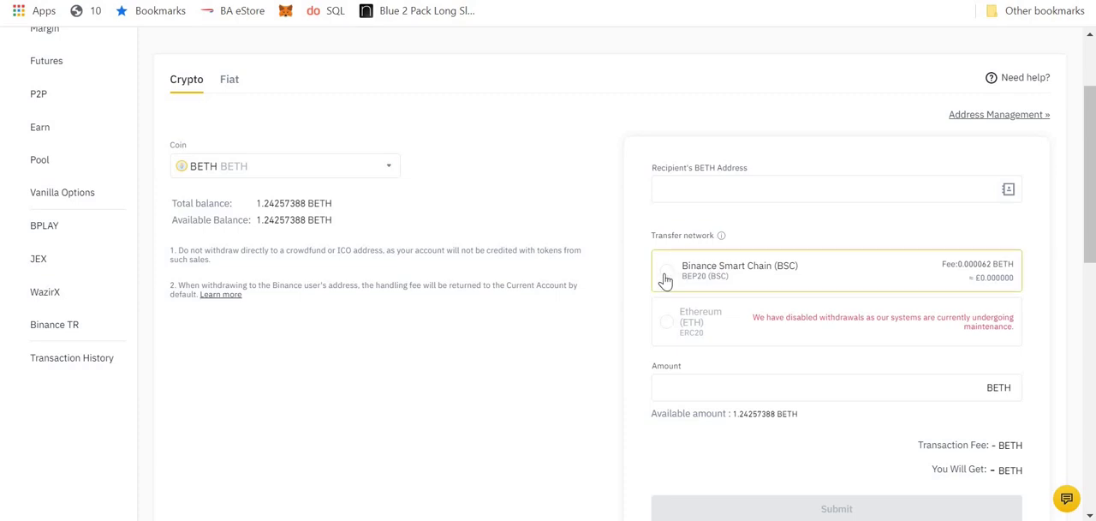
{"action": "mouse_move", "coordinate": [674, 232]}
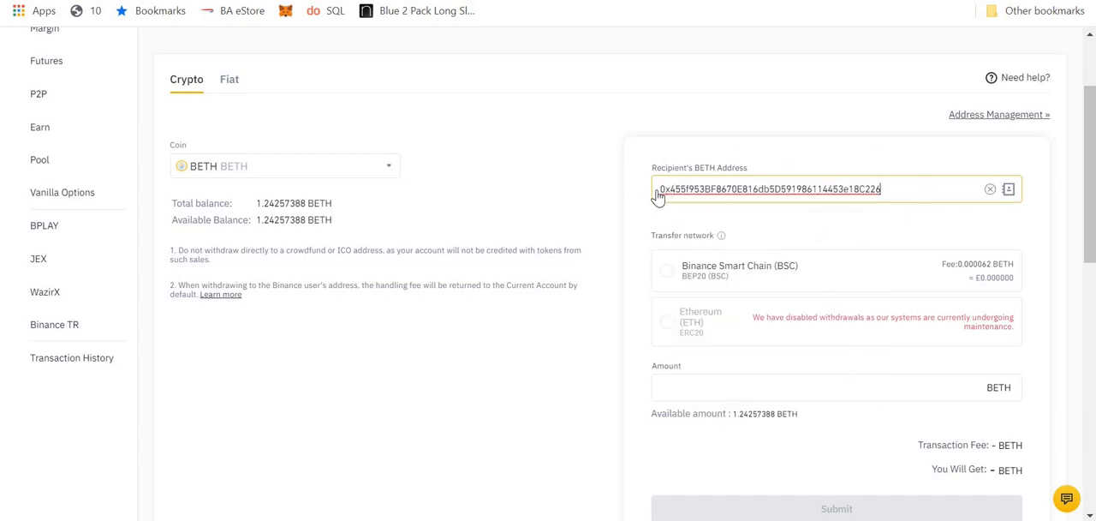
{"action": "mouse_move", "coordinate": [813, 199]}
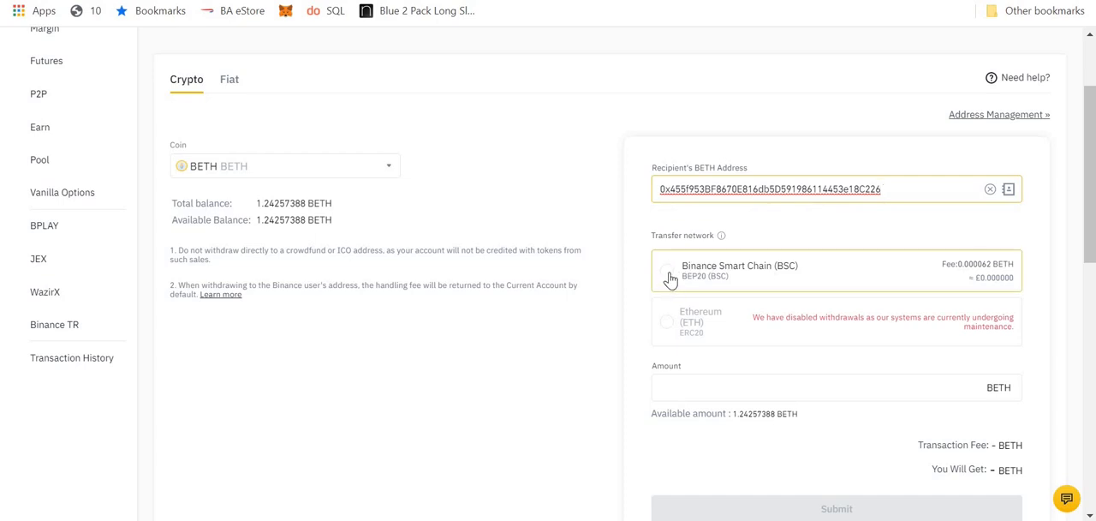
Submit a 0.1 BETH withdrawal over Binance Smart Chain, acknowledging the network warning.
{"action": "left_click", "coordinate": [668, 276]}
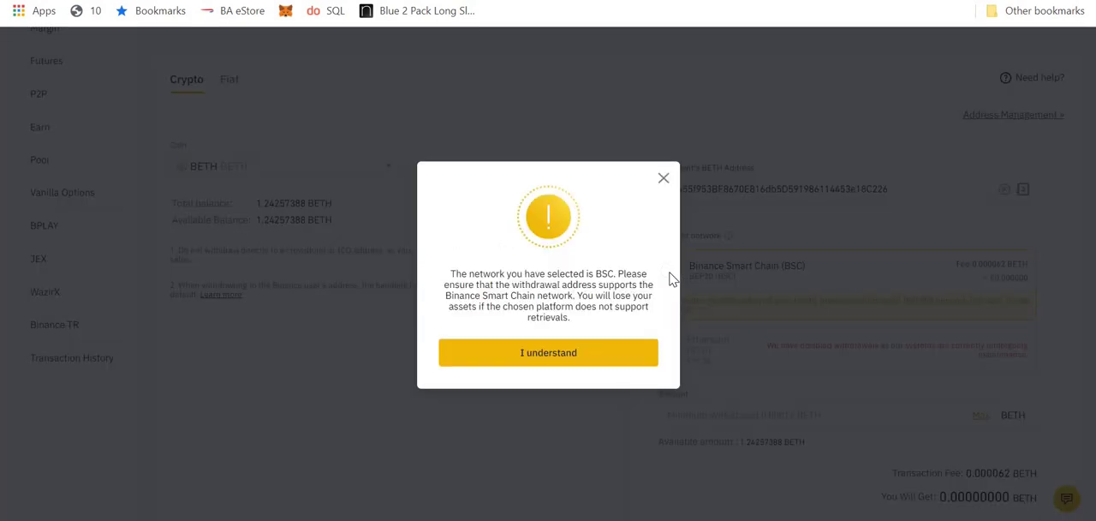
{"action": "left_click", "coordinate": [548, 352]}
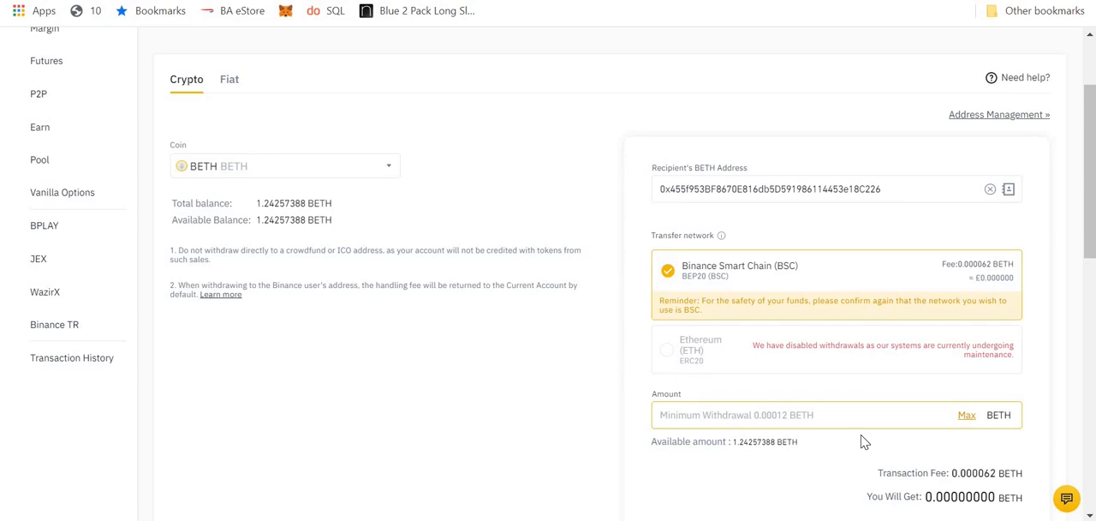
{"action": "type", "text": "0"}
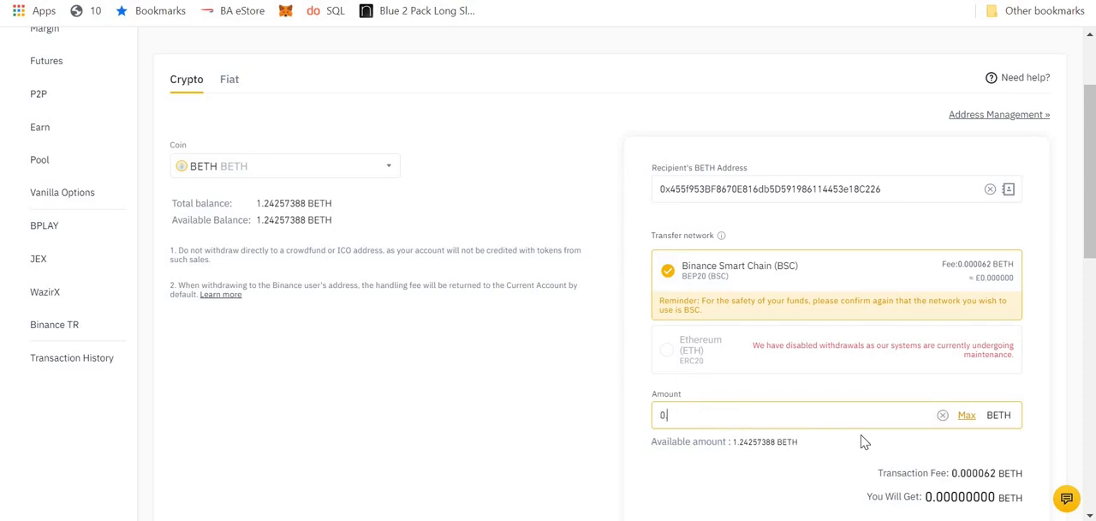
{"action": "type", "text": ".0"}
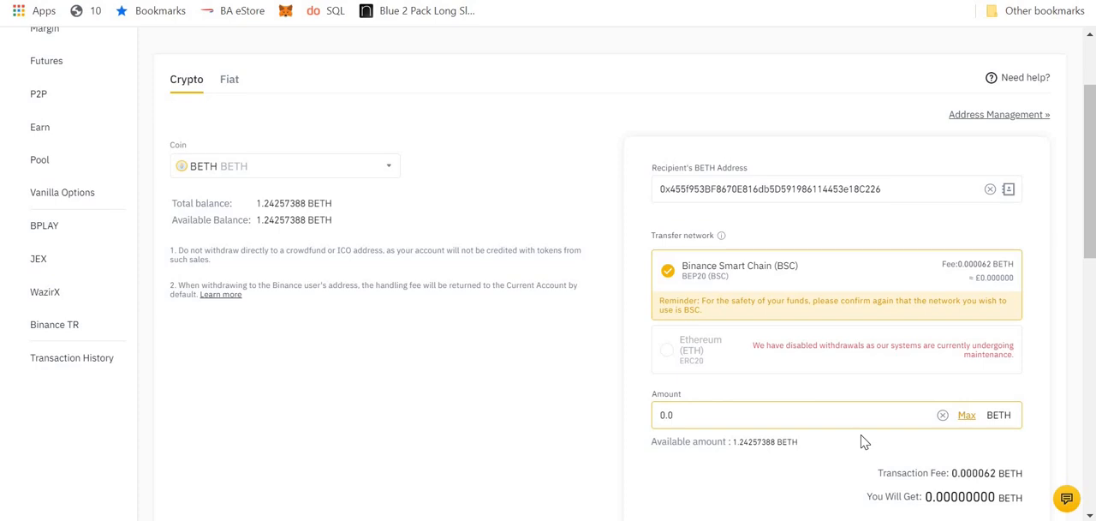
{"action": "type", "text": "0.1"}
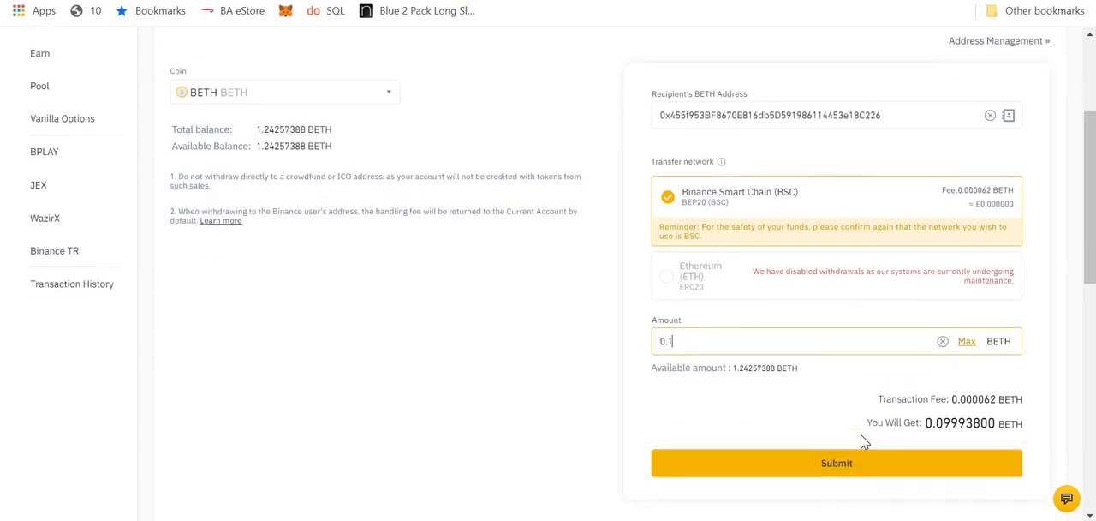
{"action": "scroll", "scroll_direction": "down", "scroll_amount": 3}
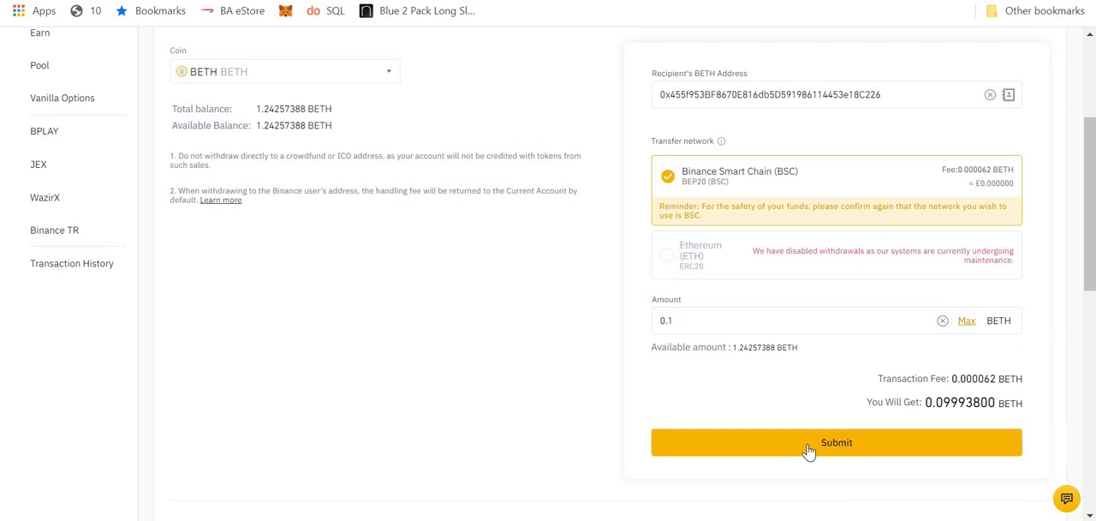
{"action": "left_click", "coordinate": [836, 442]}
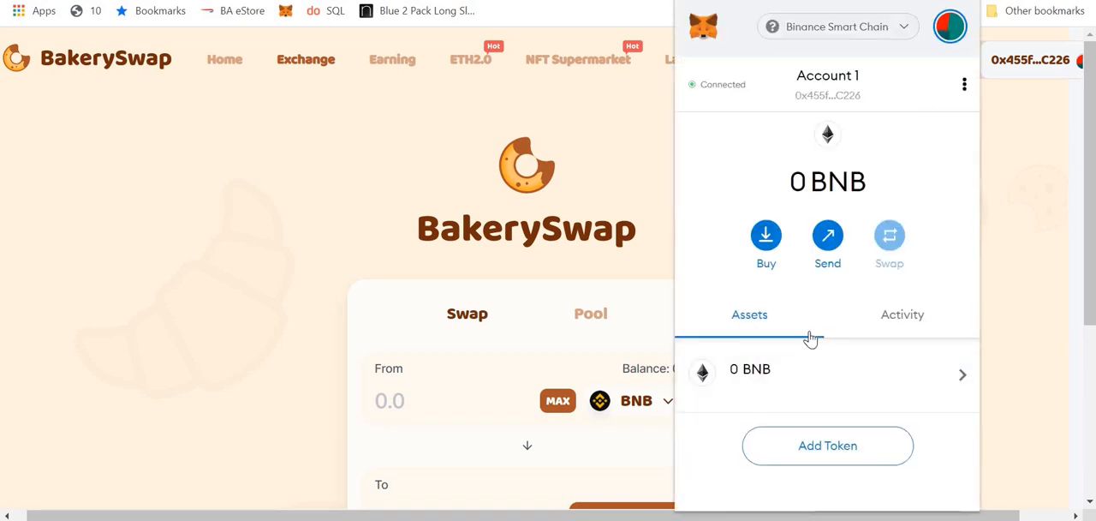
{"action": "mouse_move", "coordinate": [802, 379]}
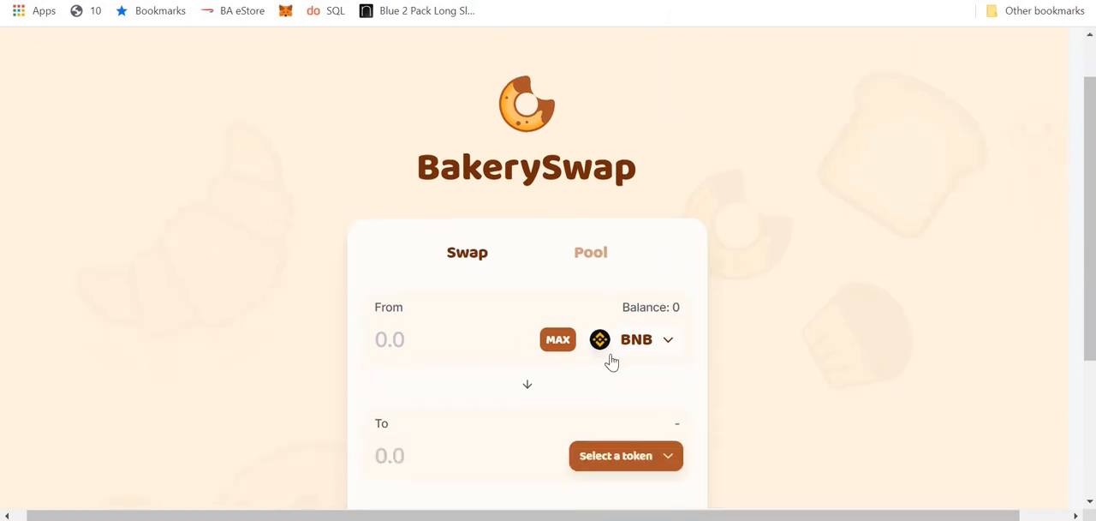
Change the swap's From token from BNB to BETH, showing the 0.099938 balance.
{"action": "left_click", "coordinate": [643, 339]}
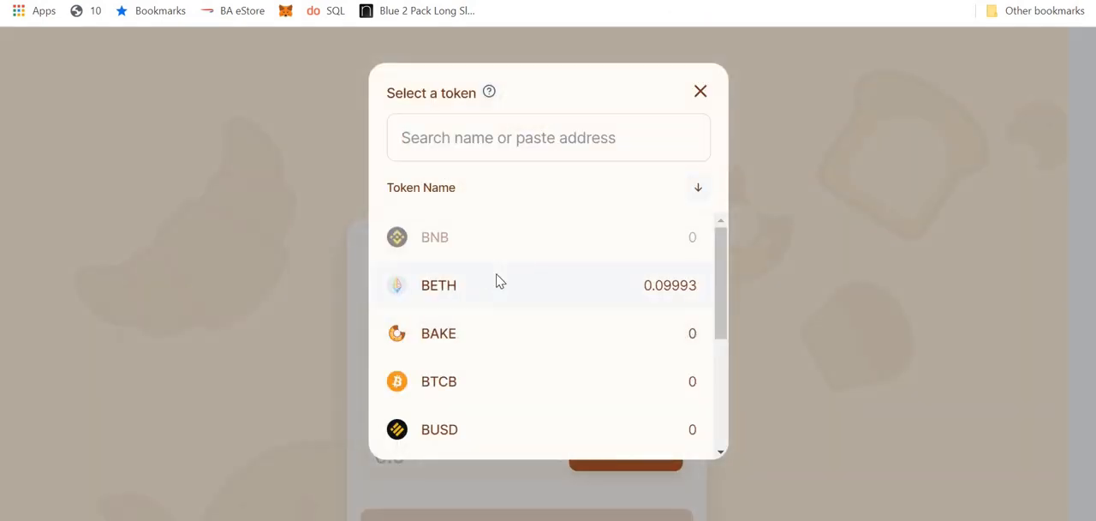
{"action": "left_click", "coordinate": [439, 284]}
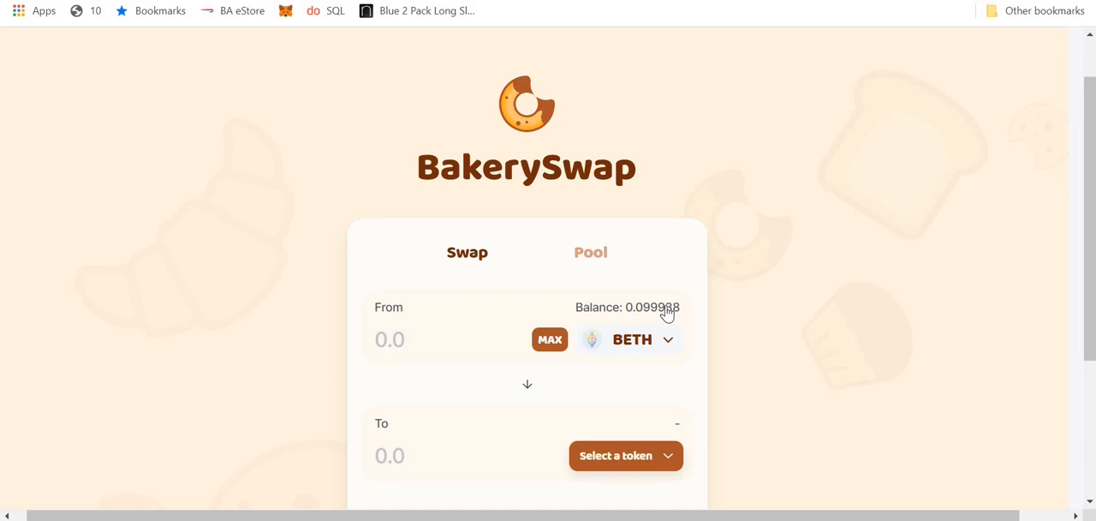
{"action": "mouse_move", "coordinate": [706, 175]}
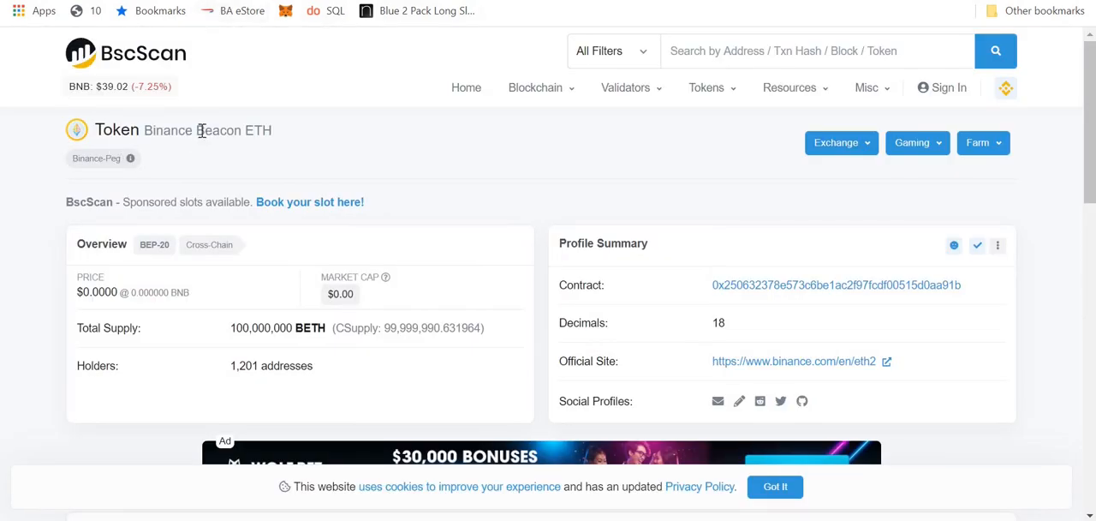
{"action": "mouse_move", "coordinate": [182, 137]}
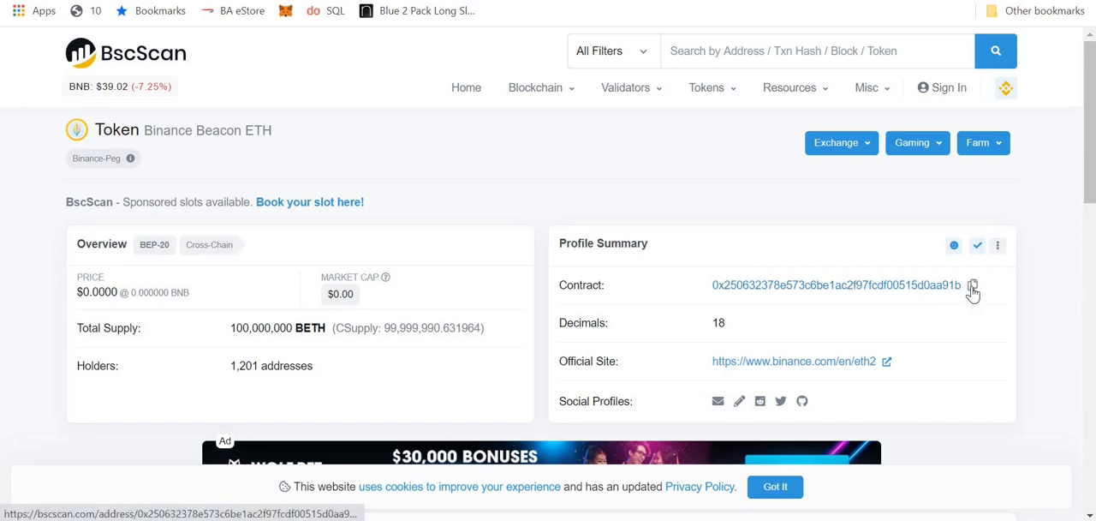
Copy the Binance Beacon ETH contract address from its BscScan token page.
{"action": "left_click", "coordinate": [972, 284]}
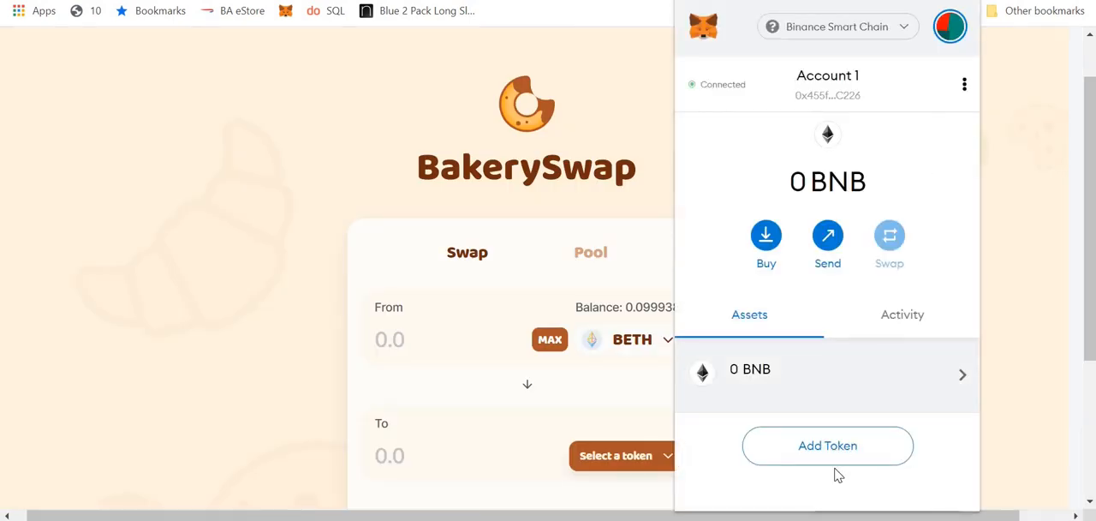
Add BETH to MetaMask as a custom token by its pasted contract address.
{"action": "left_click", "coordinate": [827, 445]}
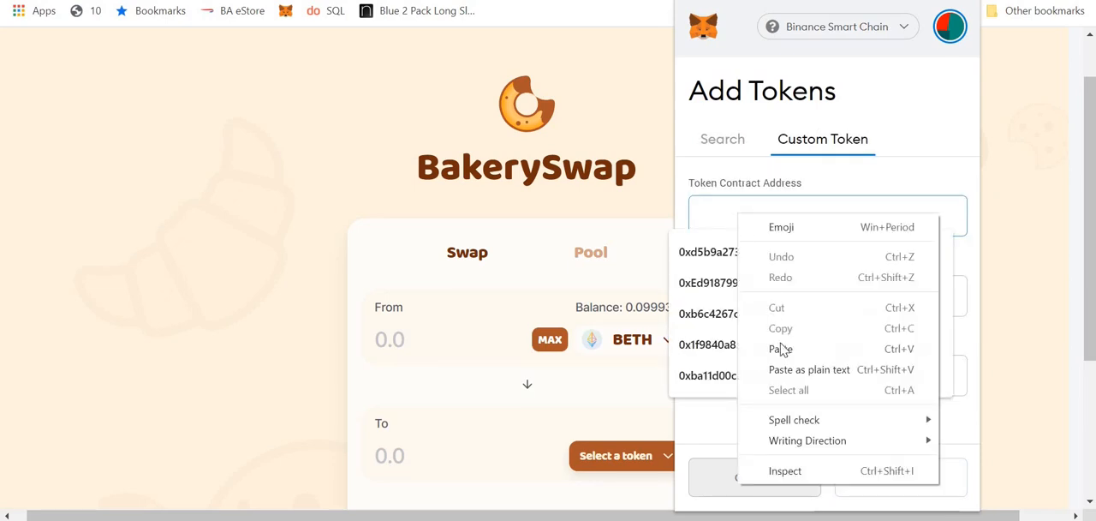
{"action": "left_click", "coordinate": [780, 349]}
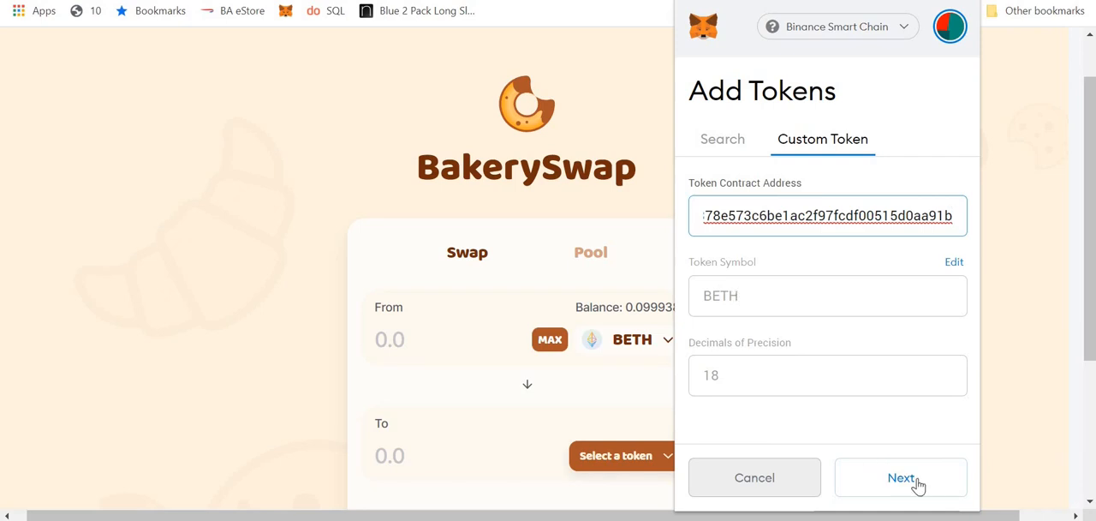
{"action": "left_click", "coordinate": [900, 477]}
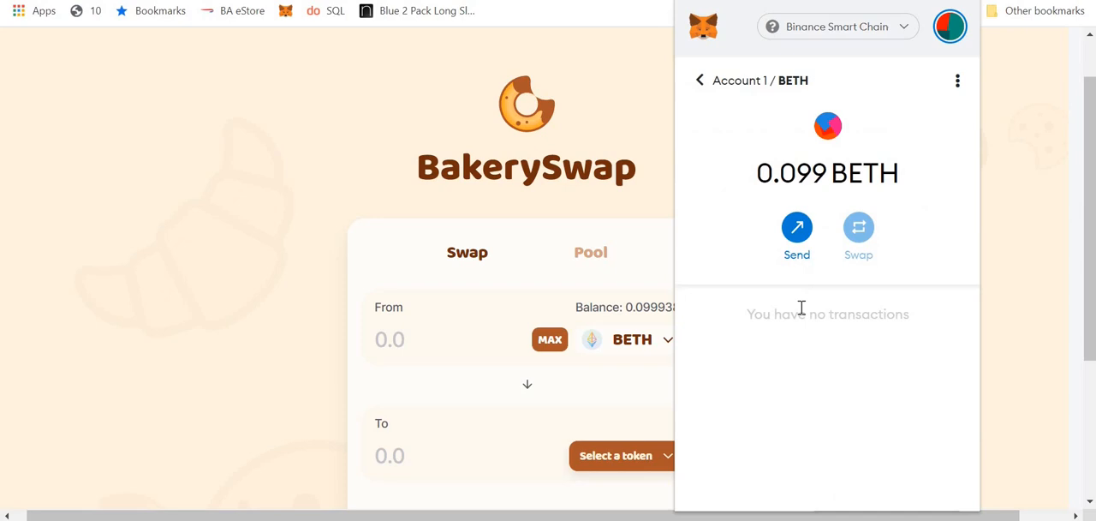
{"action": "left_click", "coordinate": [696, 80]}
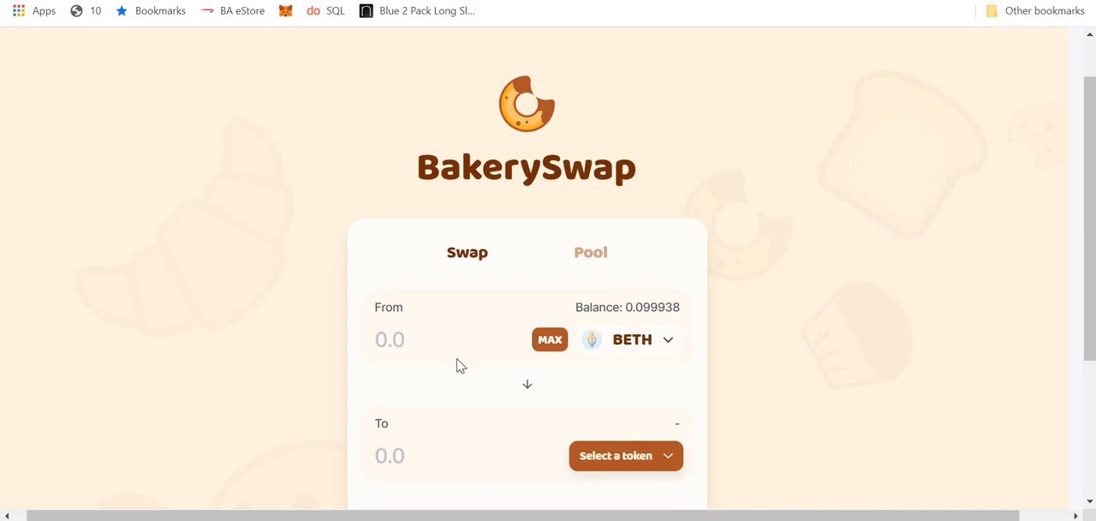
Swap 0.099 BETH for ETH, quoting an estimated 0.0920028 ETH.
{"action": "left_click", "coordinate": [389, 339]}
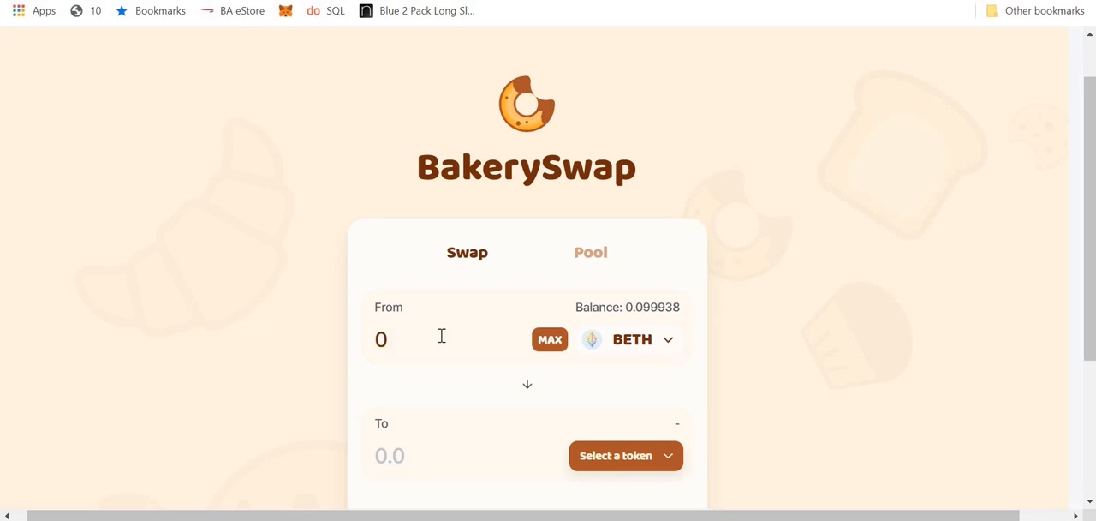
{"action": "type", "text": "0.099"}
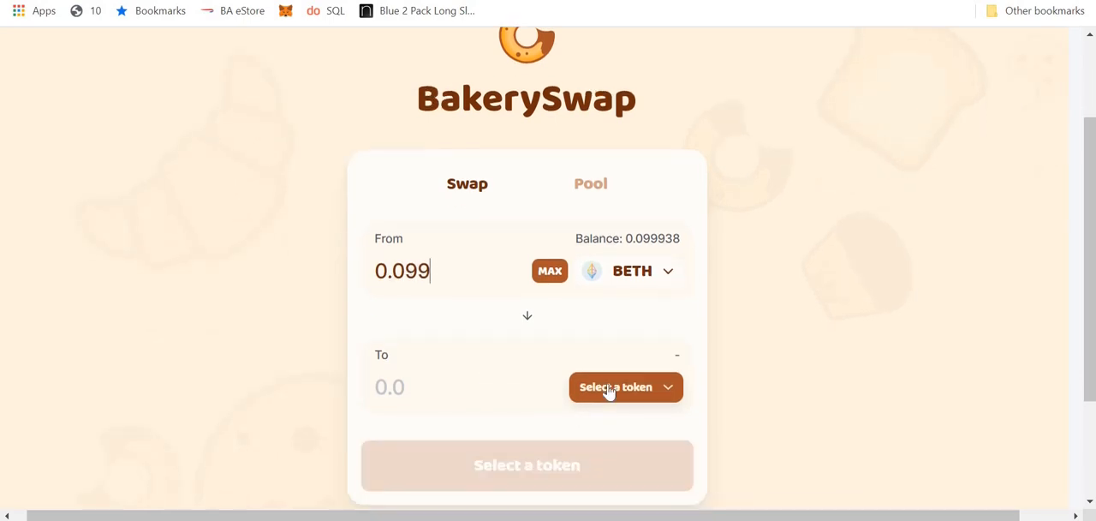
{"action": "left_click", "coordinate": [625, 387]}
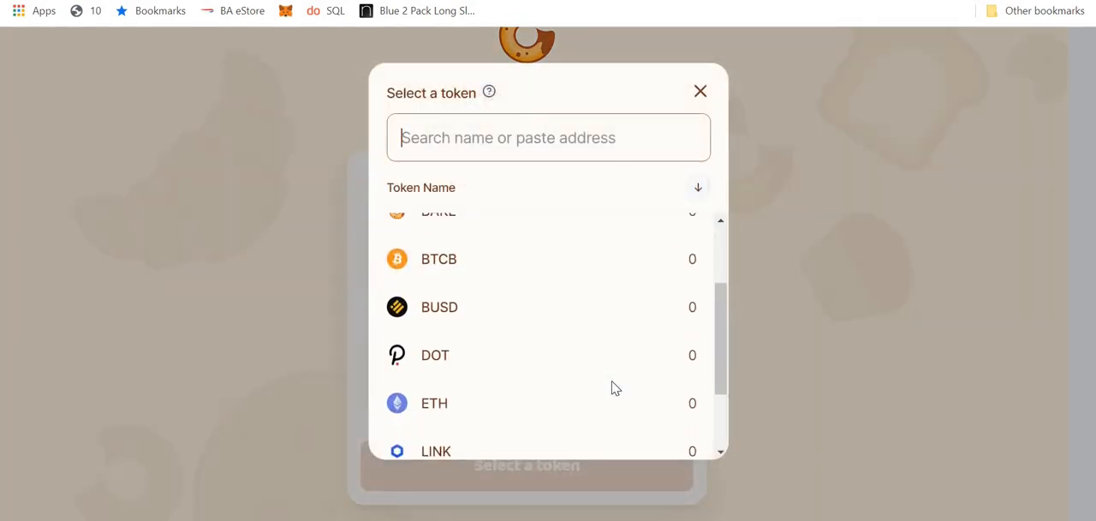
{"action": "scroll", "scroll_direction": "down", "scroll_amount": 3}
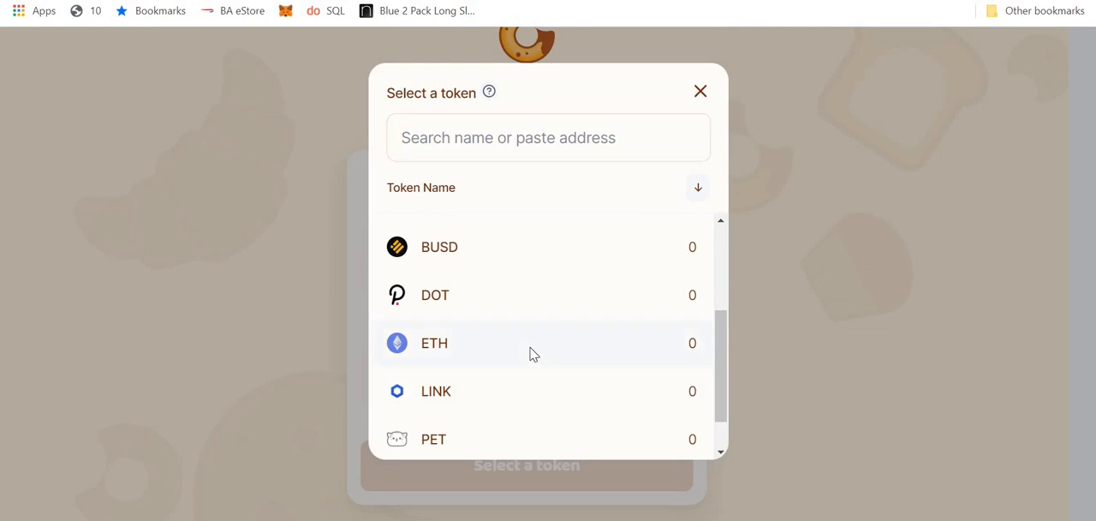
{"action": "left_click", "coordinate": [434, 343]}
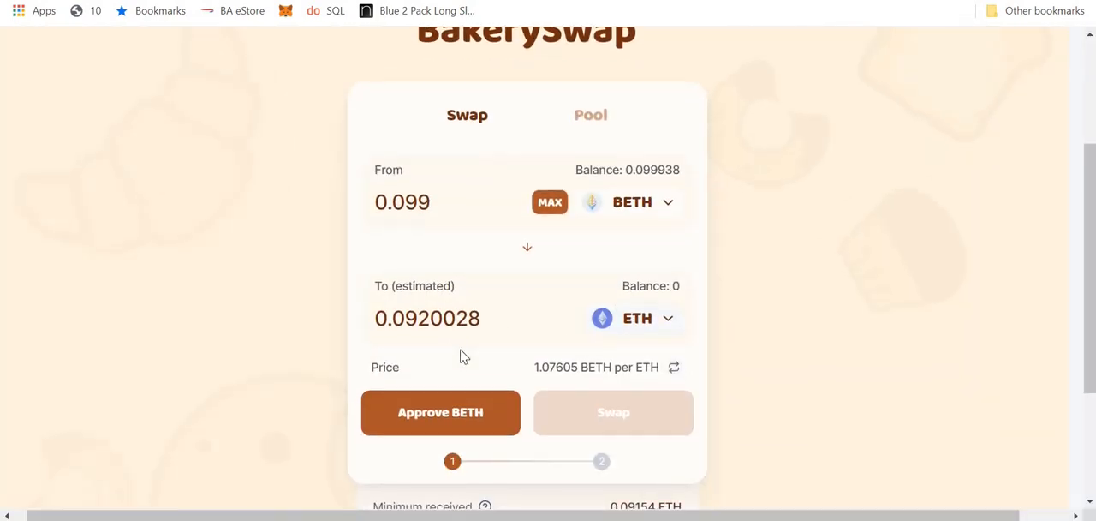
{"action": "scroll", "scroll_direction": "down", "scroll_amount": 3}
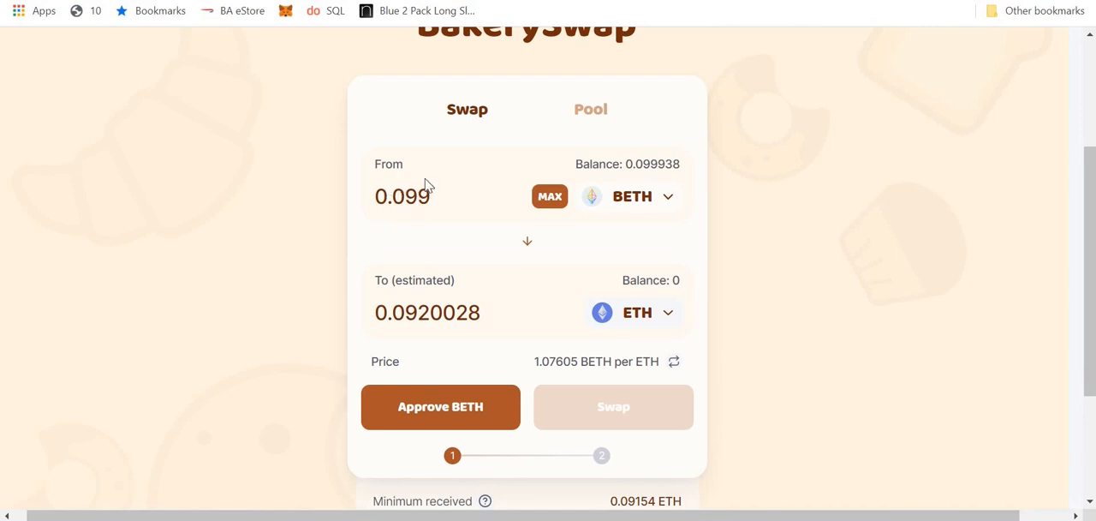
{"action": "mouse_move", "coordinate": [441, 312]}
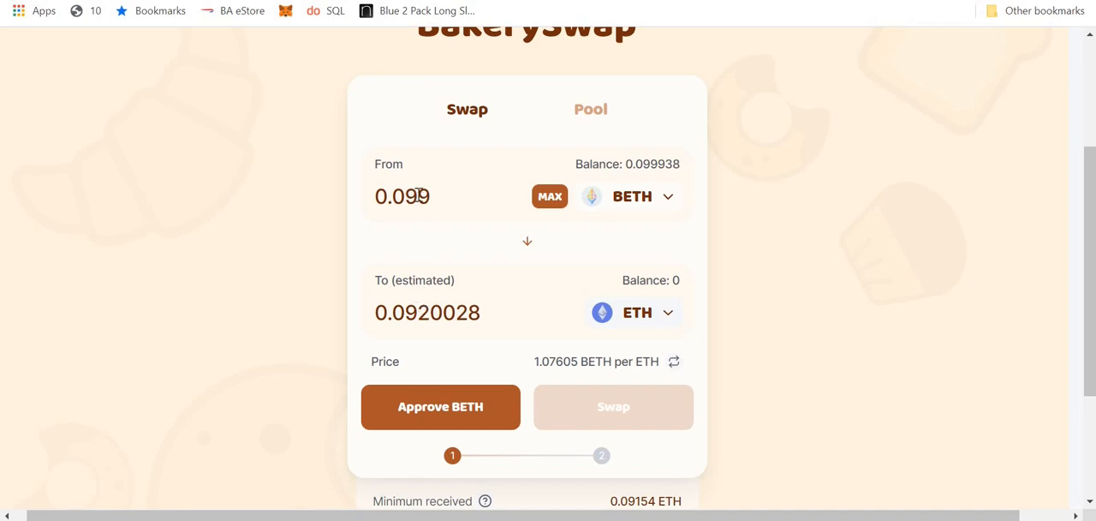
{"action": "mouse_move", "coordinate": [449, 192]}
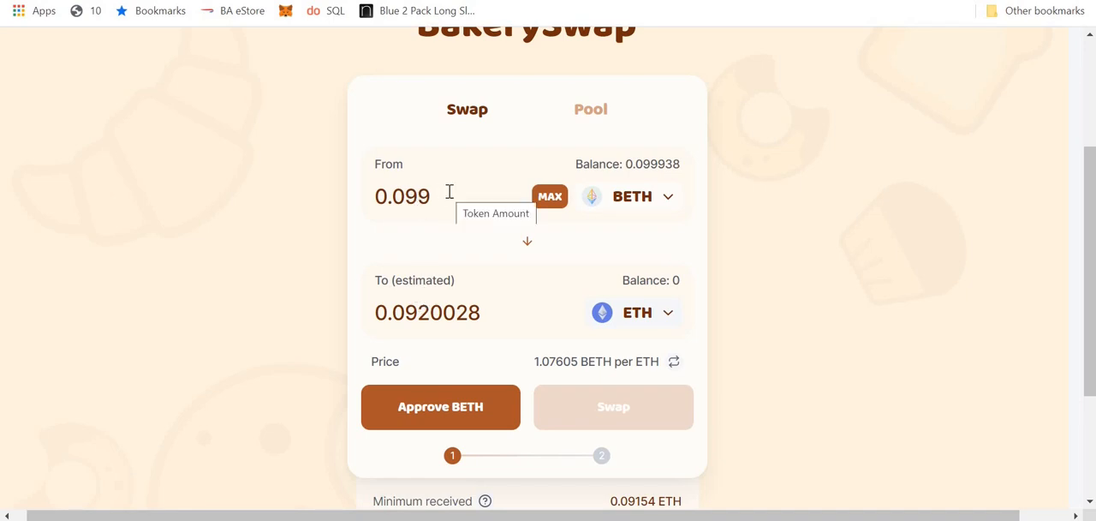
{"action": "mouse_move", "coordinate": [764, 280]}
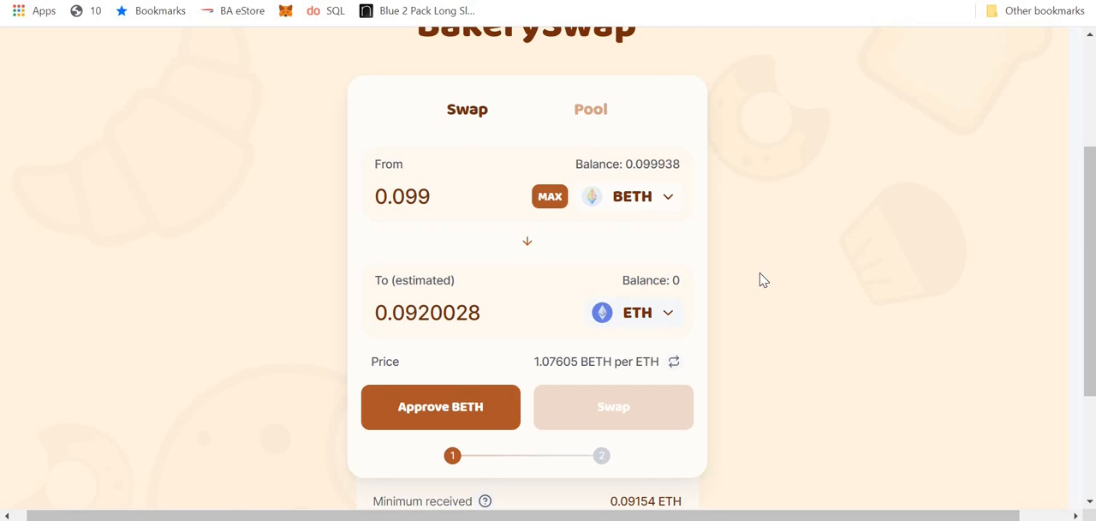
{"action": "mouse_move", "coordinate": [406, 240]}
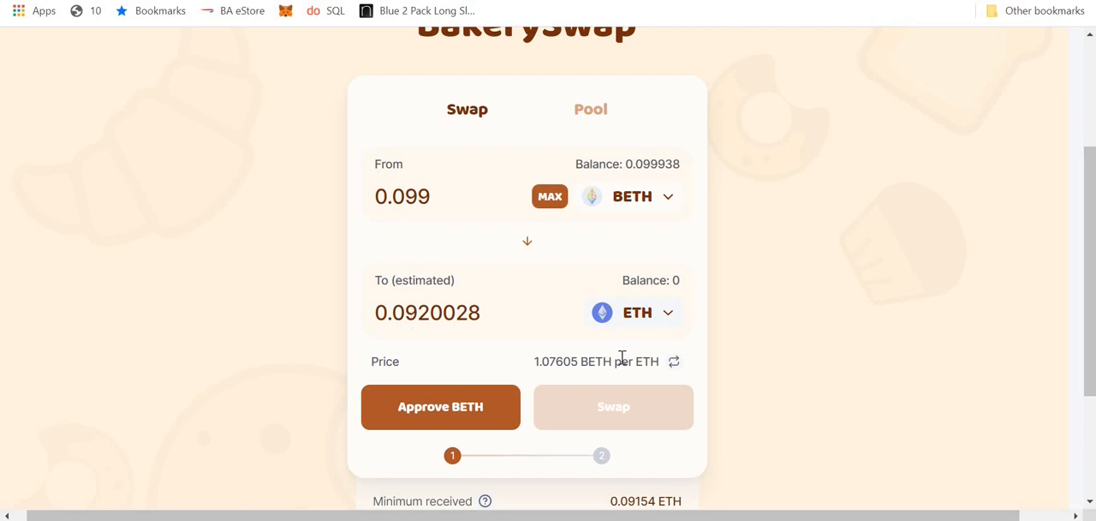
Flip the price quote to 0.929322 ETH per BETH, then back to 1.07605 BETH per ETH.
{"action": "left_click", "coordinate": [674, 360]}
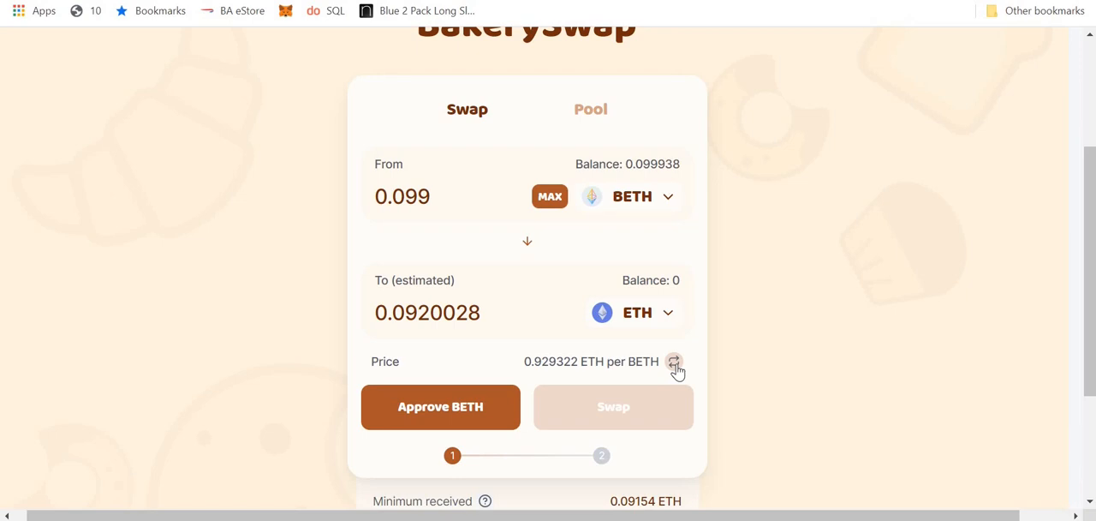
{"action": "left_click", "coordinate": [674, 362]}
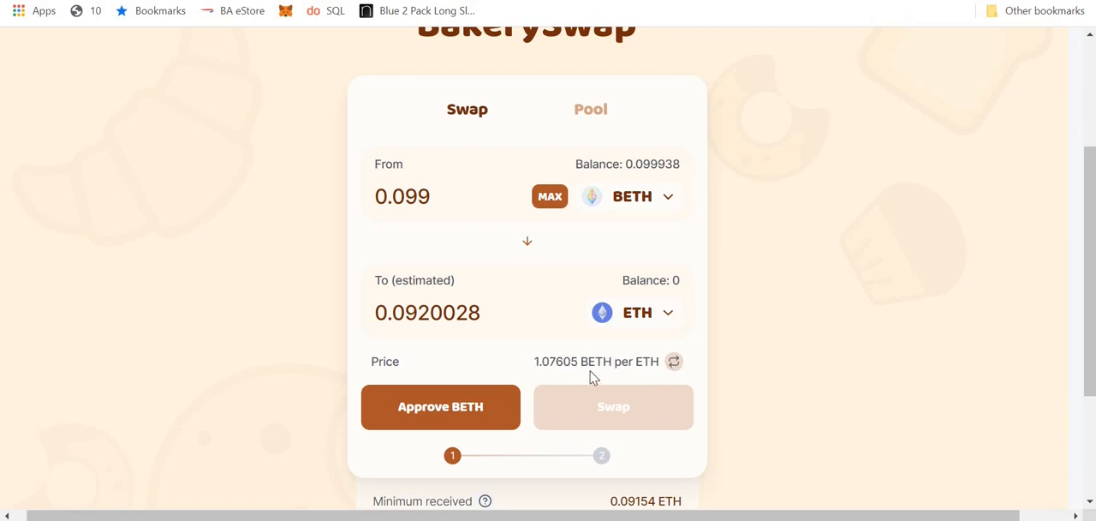
{"action": "mouse_move", "coordinate": [554, 361]}
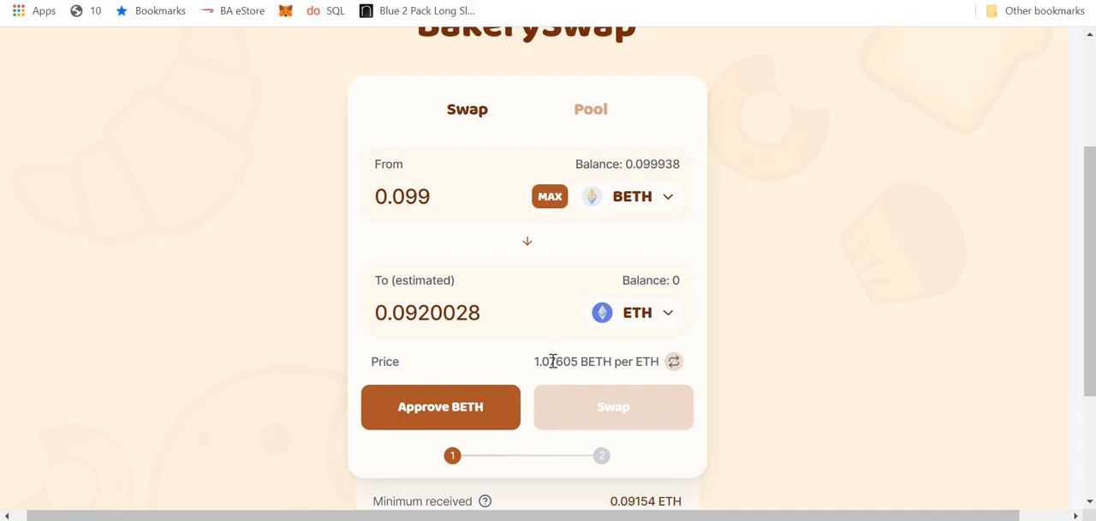
{"action": "mouse_move", "coordinate": [644, 361]}
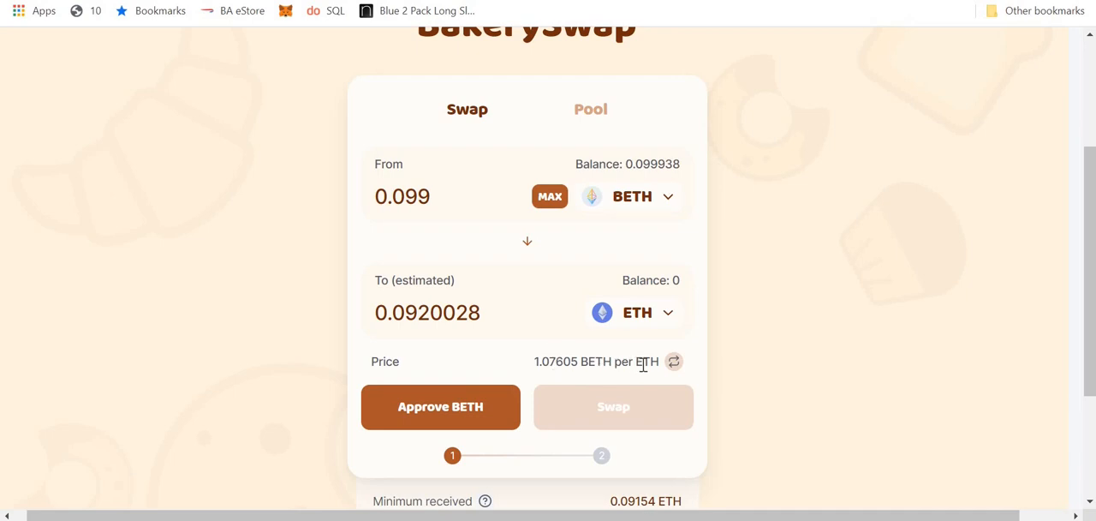
{"action": "mouse_move", "coordinate": [560, 361]}
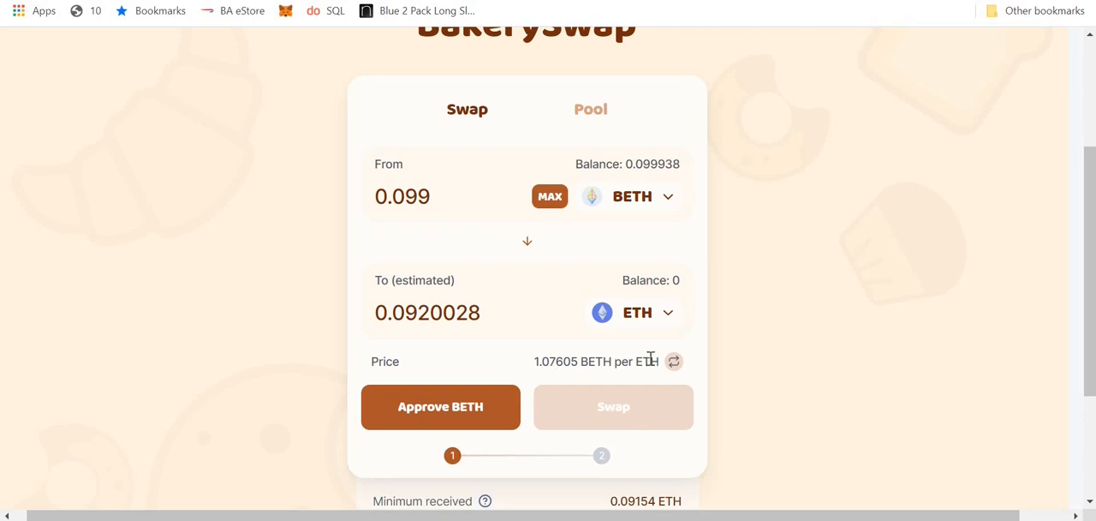
{"action": "mouse_move", "coordinate": [486, 410]}
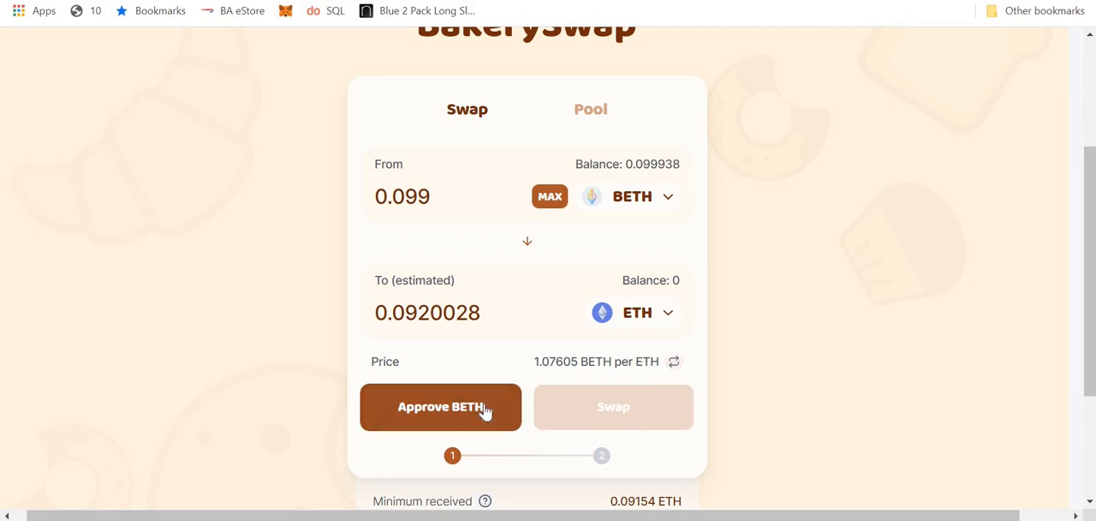
Request BETH approval, then reject the $0.04-fee spending permission in MetaMask.
{"action": "left_click", "coordinate": [440, 406]}
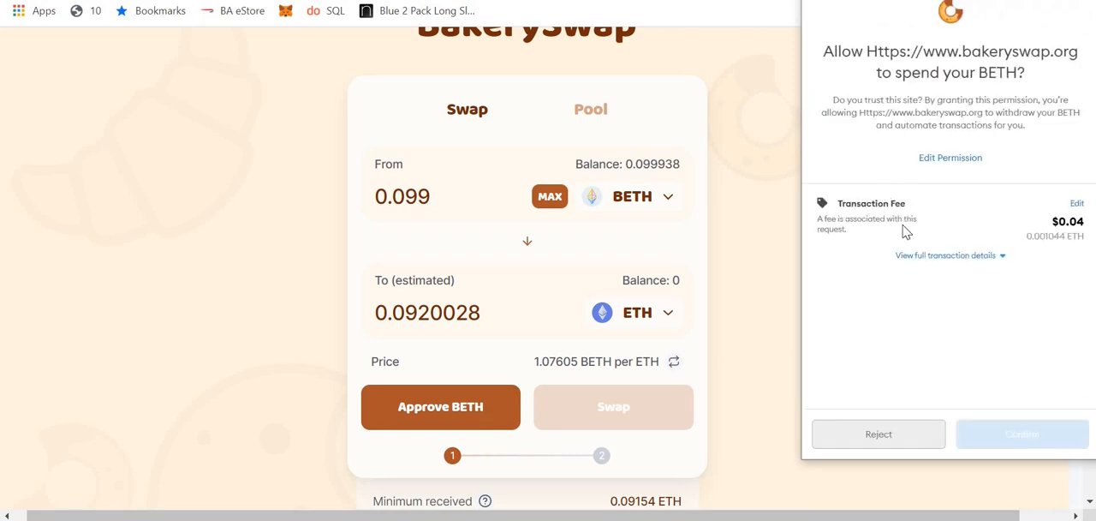
{"action": "mouse_move", "coordinate": [1048, 231]}
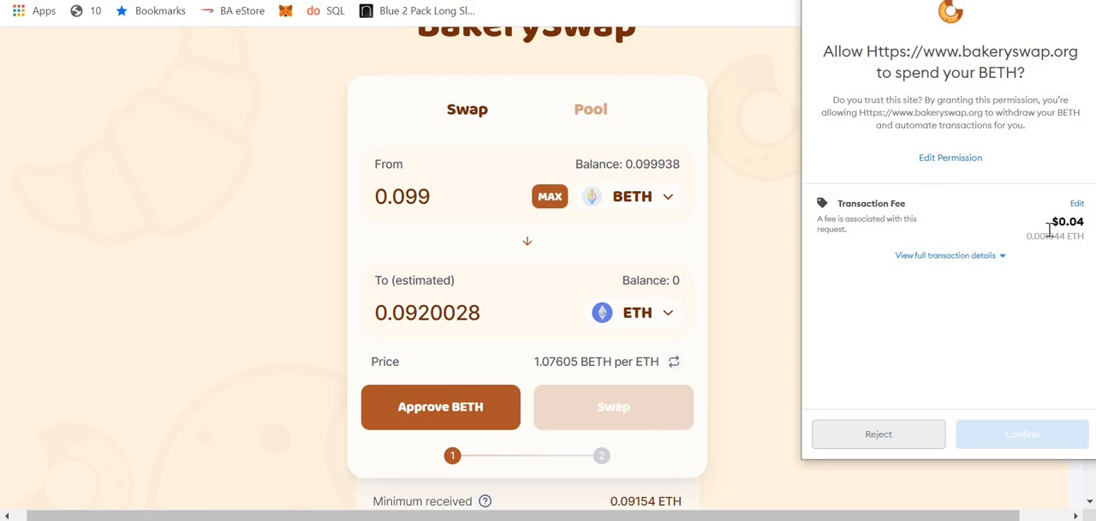
{"action": "mouse_move", "coordinate": [1004, 254]}
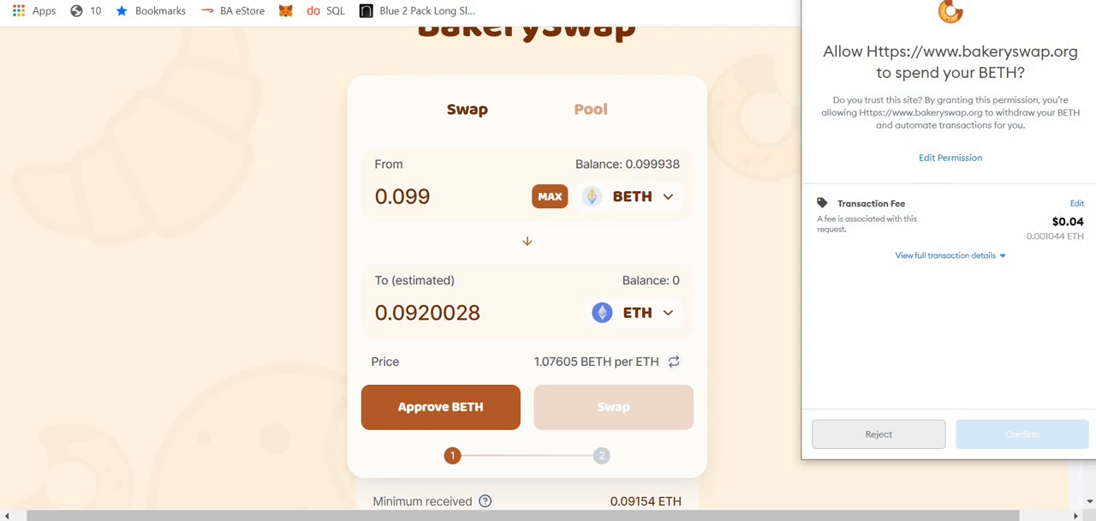
{"action": "mouse_move", "coordinate": [878, 434]}
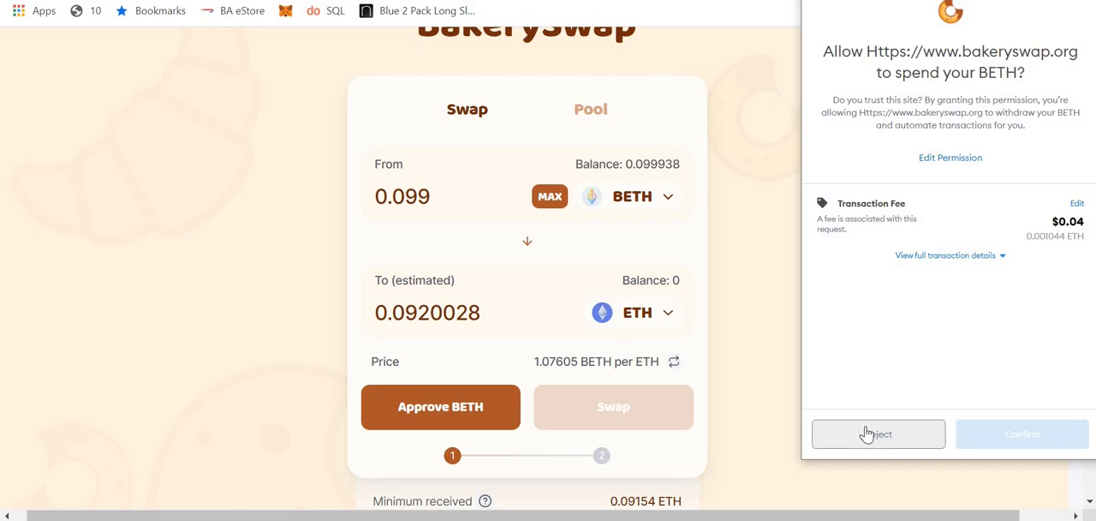
{"action": "left_click", "coordinate": [878, 433]}
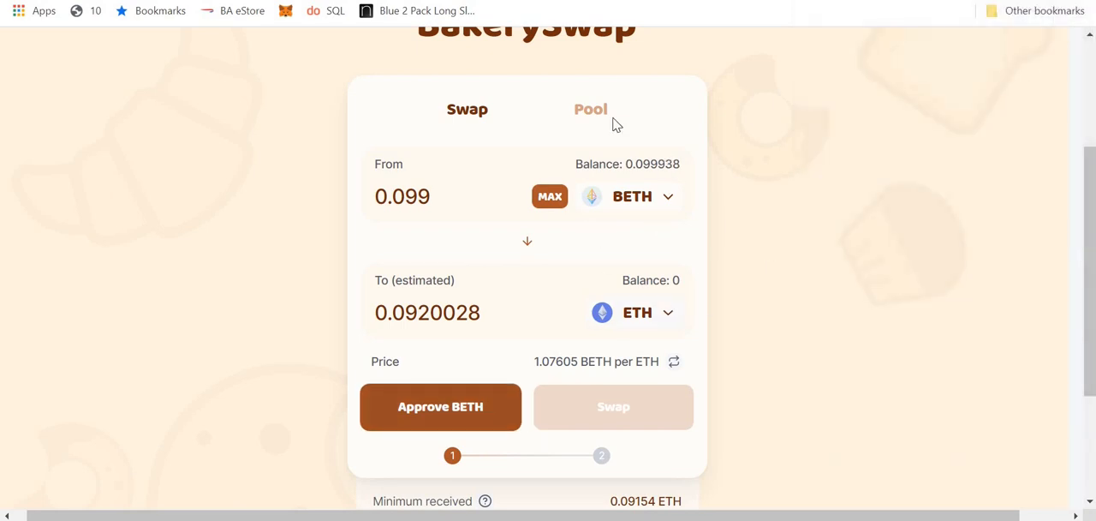
{"action": "mouse_move", "coordinate": [677, 332]}
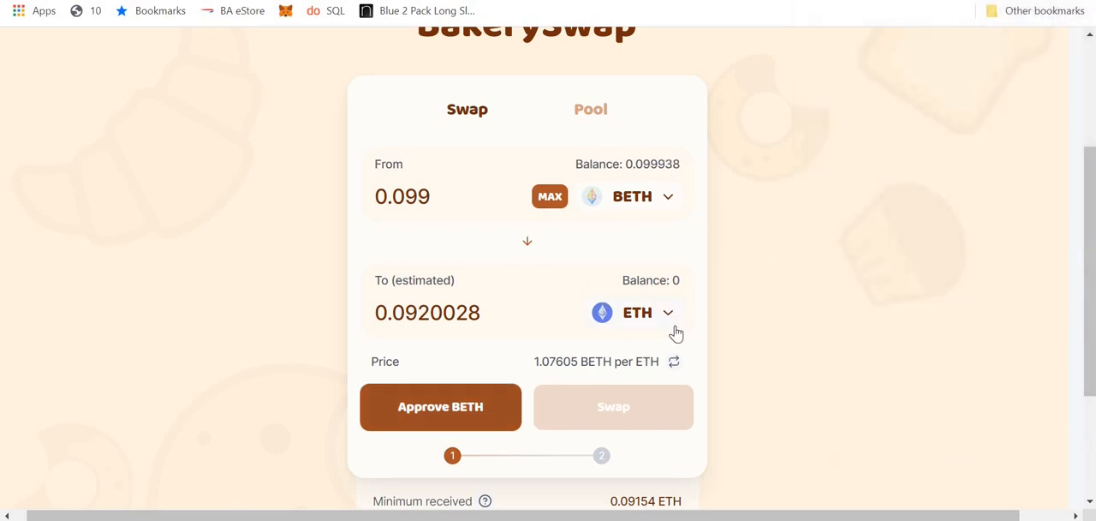
Change the receiving token to BTCB, quoting an estimated 0.00335058 BTCB.
{"action": "left_click", "coordinate": [669, 312]}
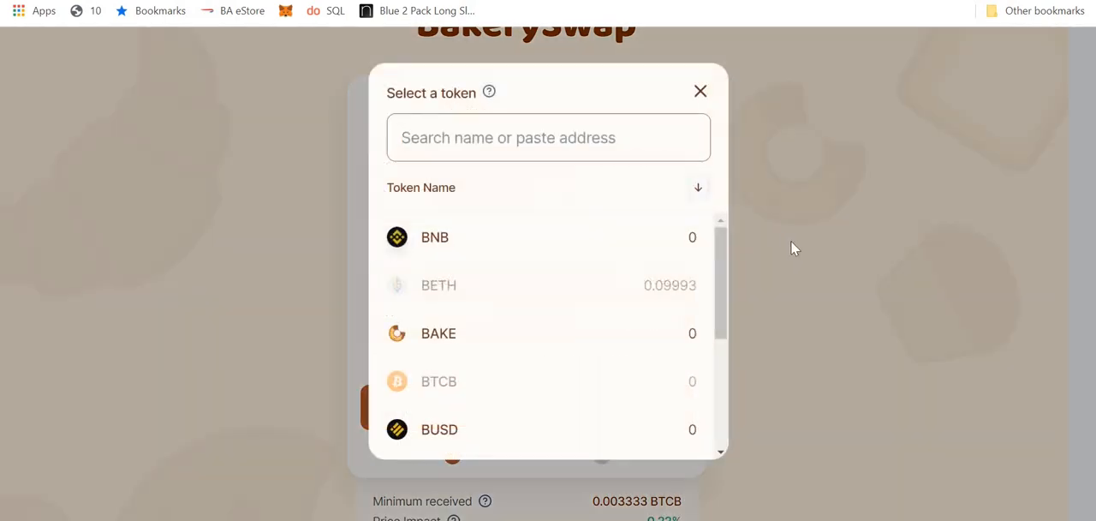
{"action": "scroll", "scroll_direction": "down", "scroll_amount": 3}
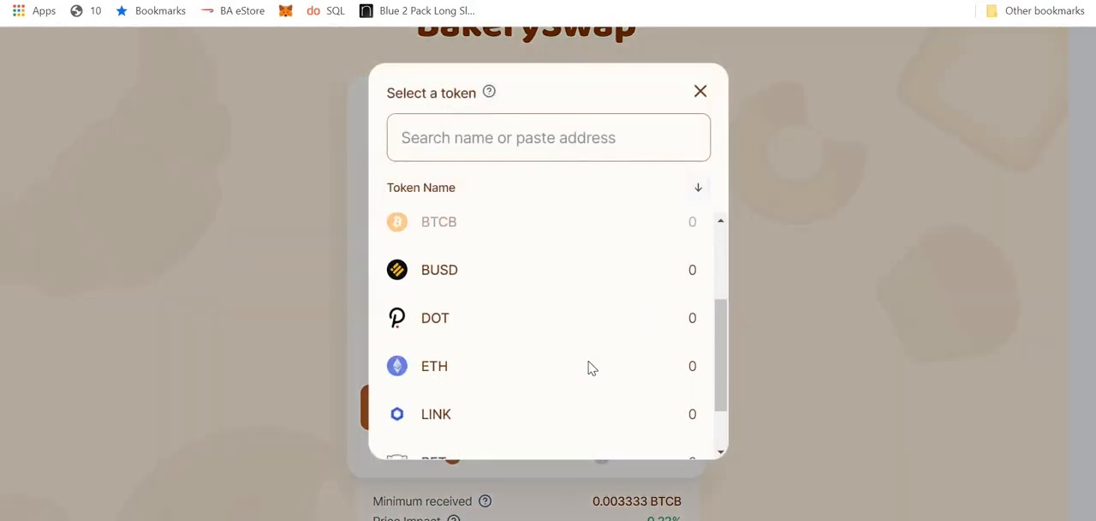
{"action": "scroll", "scroll_direction": "down", "scroll_amount": 3}
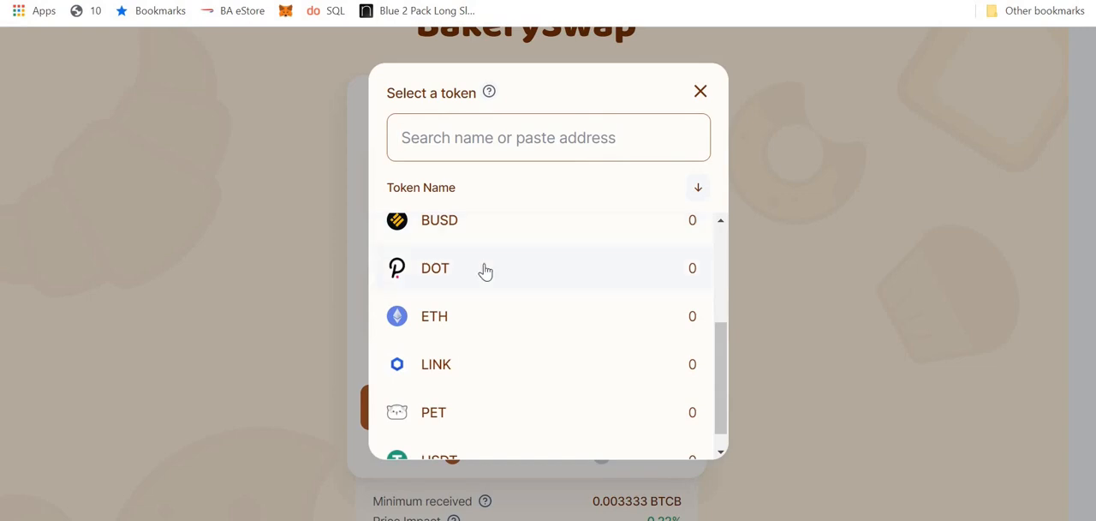
{"action": "mouse_move", "coordinate": [470, 327]}
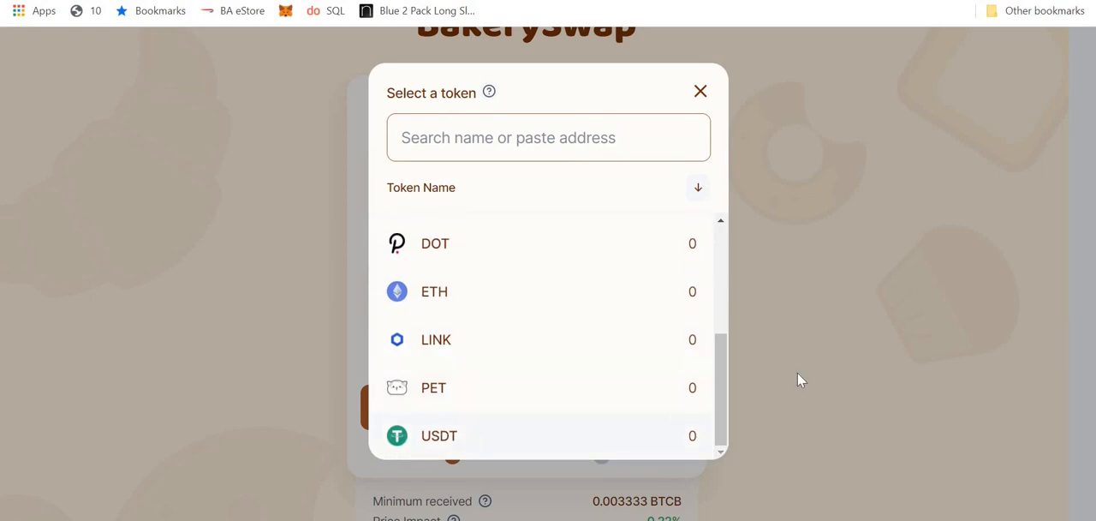
{"action": "left_click", "coordinate": [700, 90]}
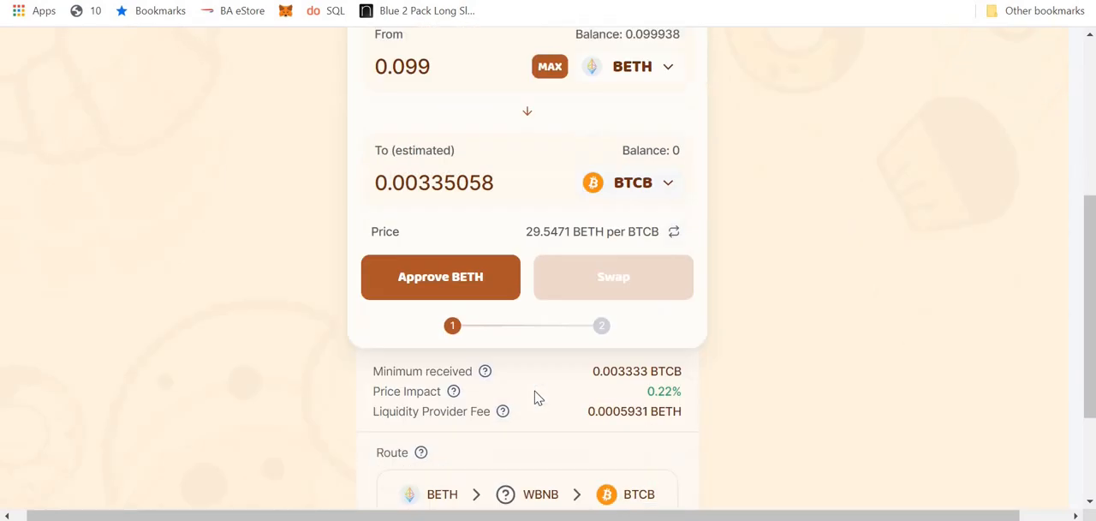
{"action": "scroll", "scroll_direction": "up", "scroll_amount": 3}
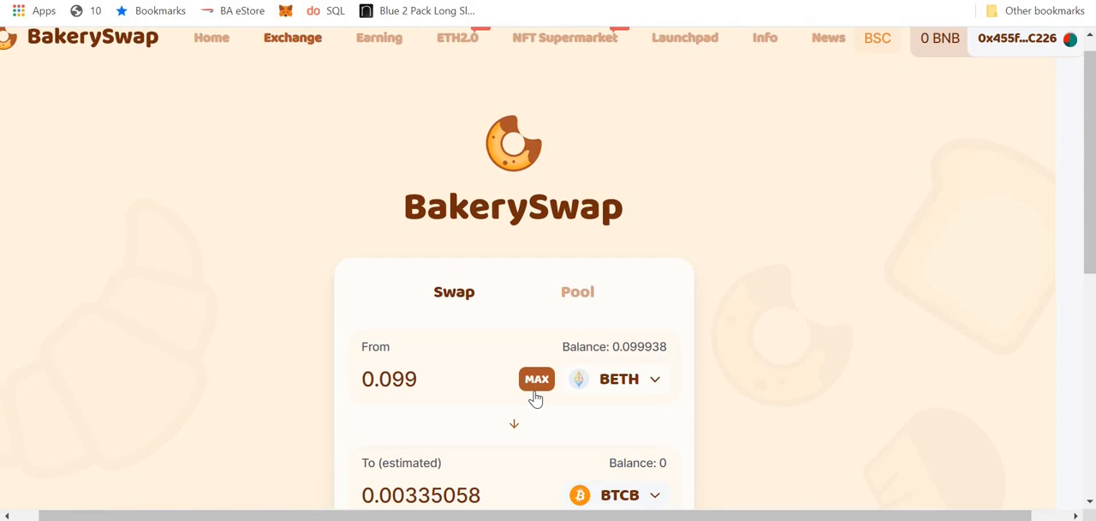
{"action": "scroll", "scroll_direction": "down", "scroll_amount": 3}
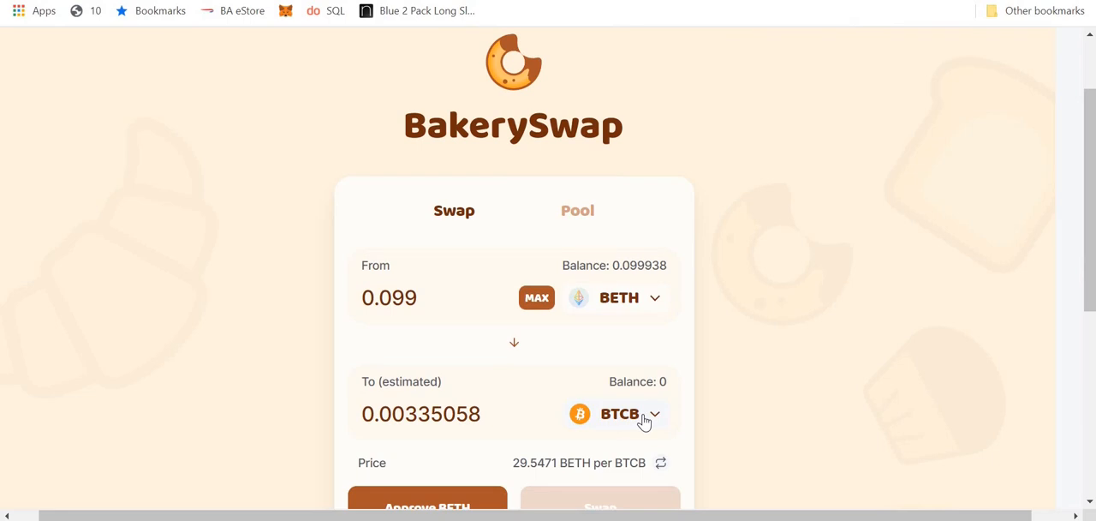
{"action": "mouse_move", "coordinate": [145, 215]}
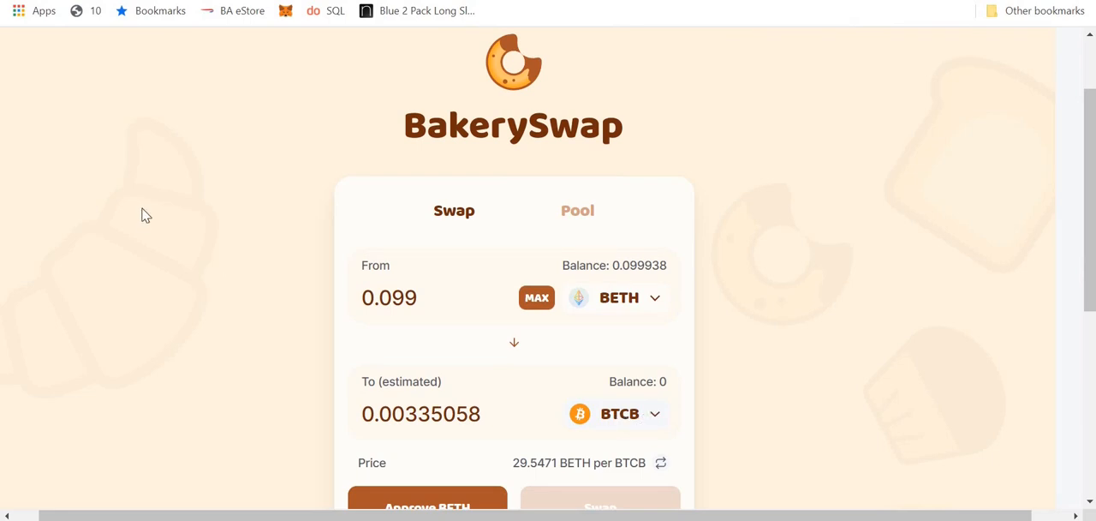
{"action": "mouse_move", "coordinate": [36, 22]}
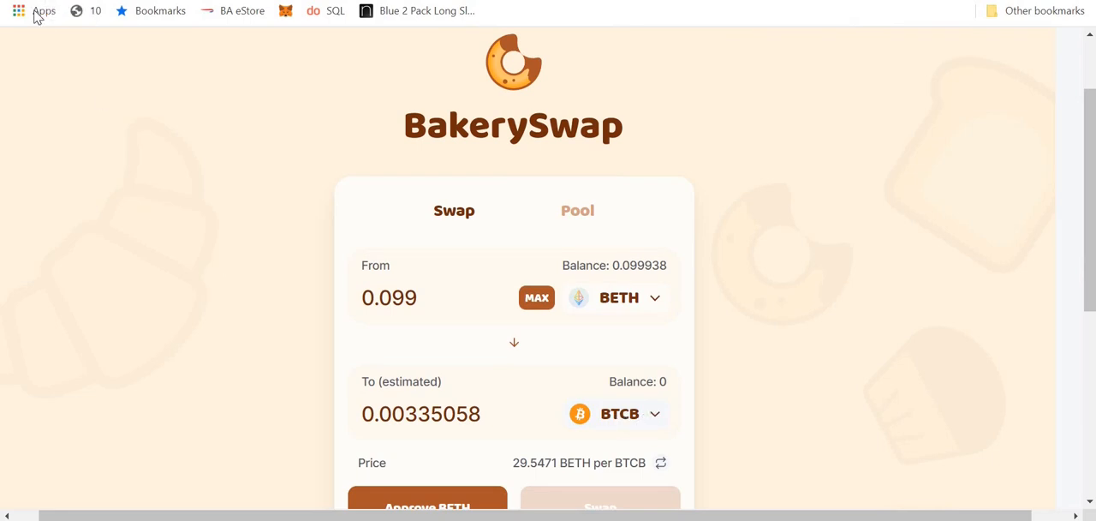